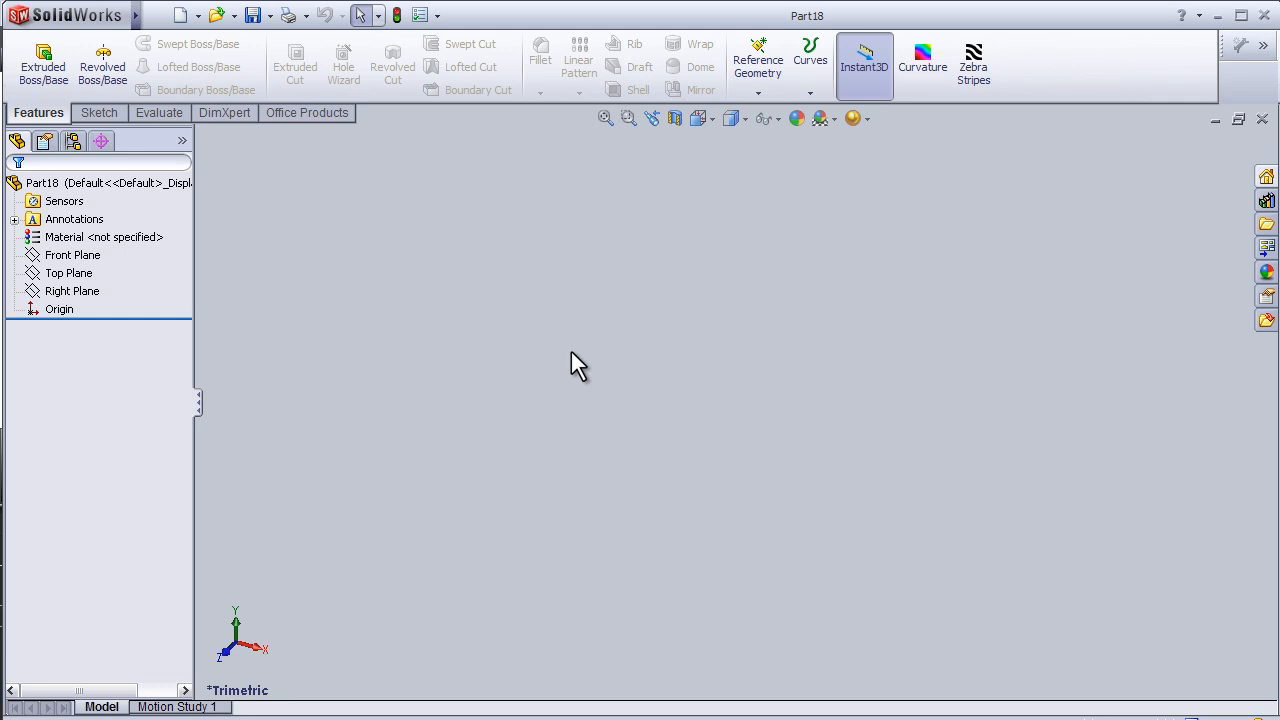
mouse_move(576, 358)
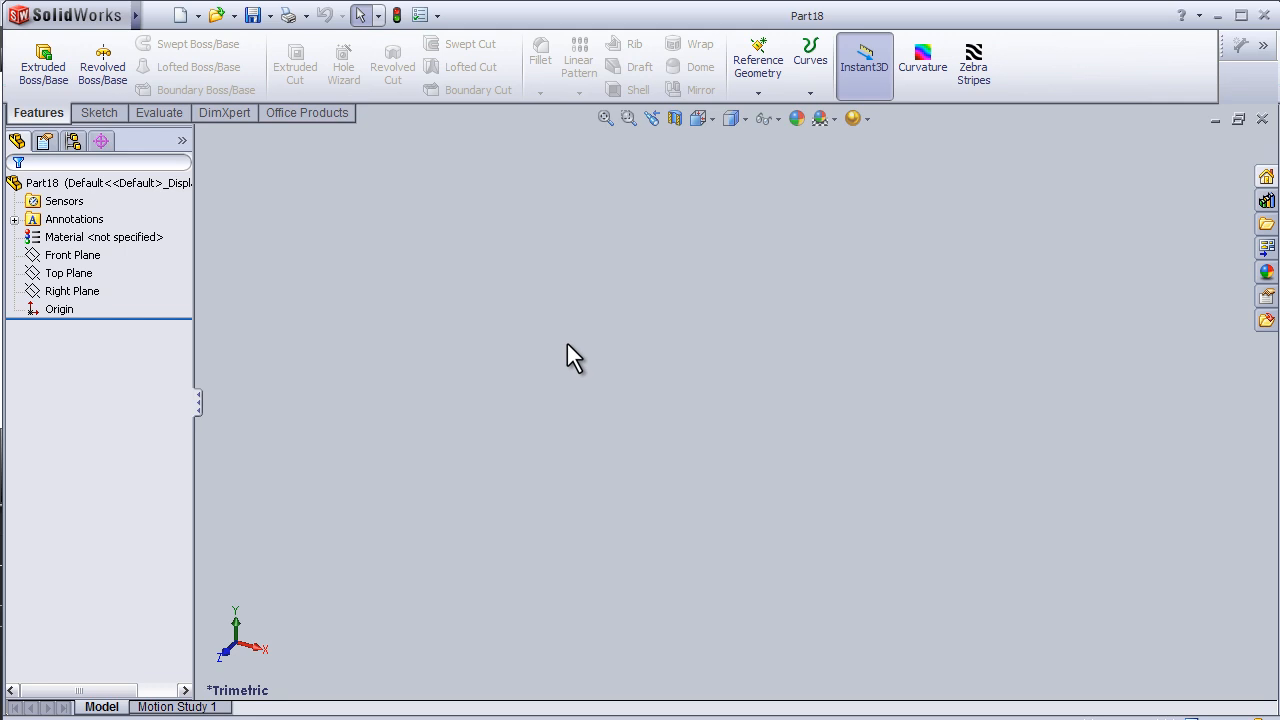
mouse_move(584, 352)
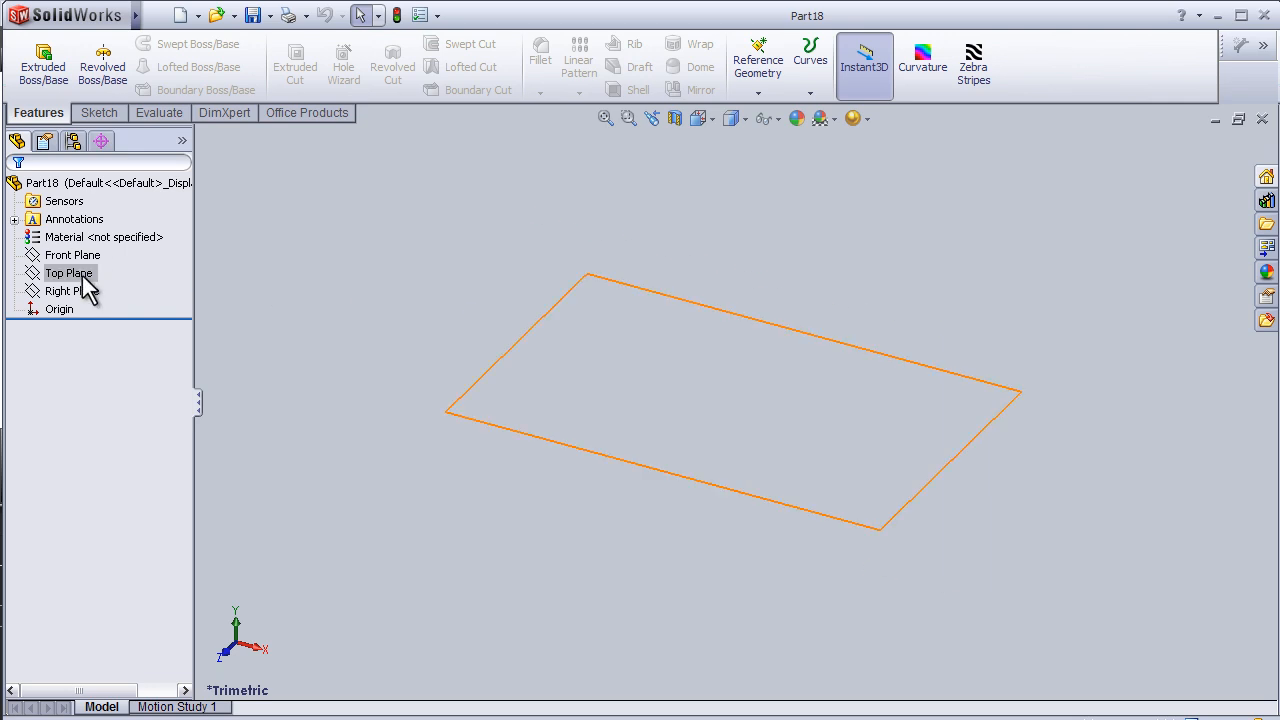
Show the Insert menu's Reference Geometry options for adding a plane
click(268, 16)
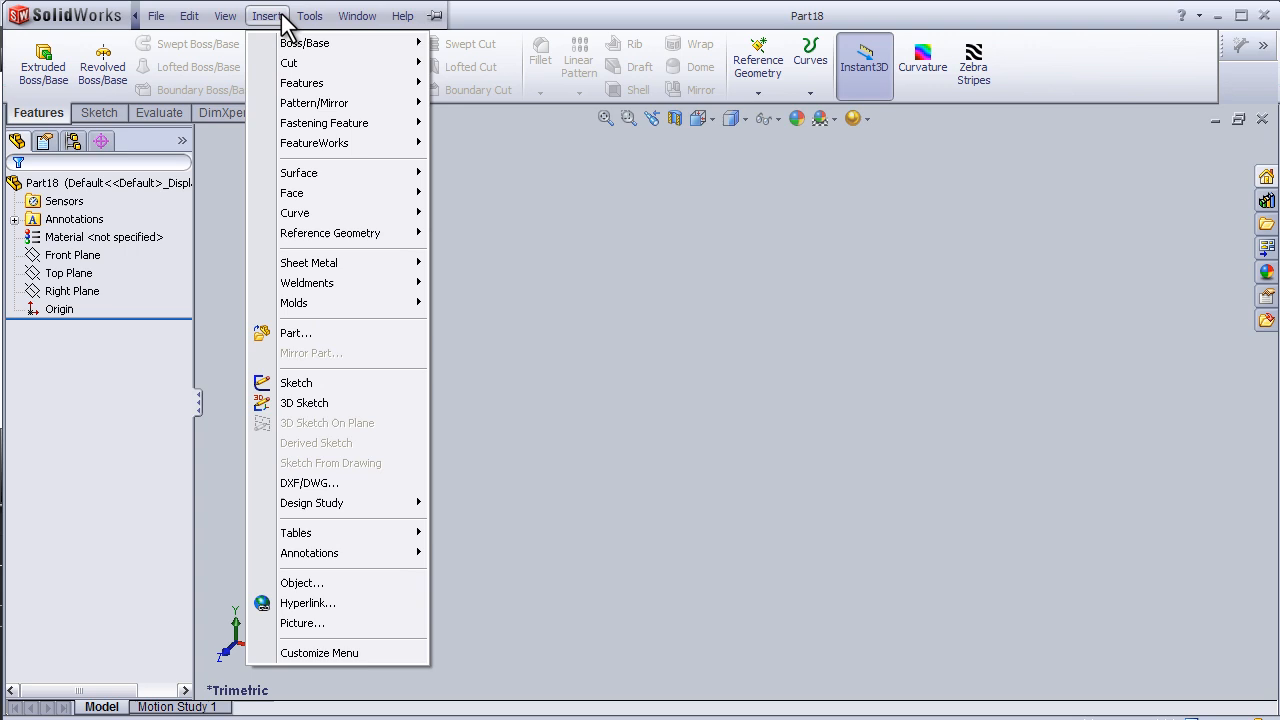
mouse_move(330, 232)
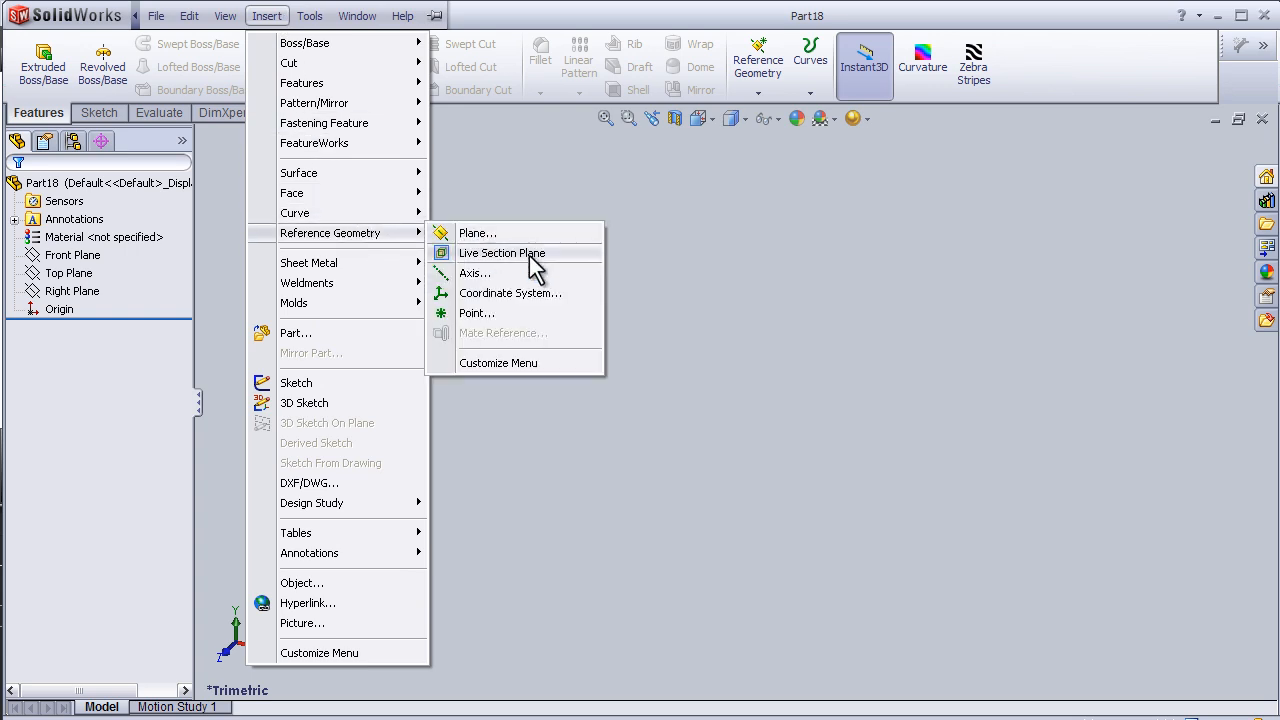
Create parallel planes offset 220 mm apart from the Front Plane (Plane1–Plane4)
click(476, 232)
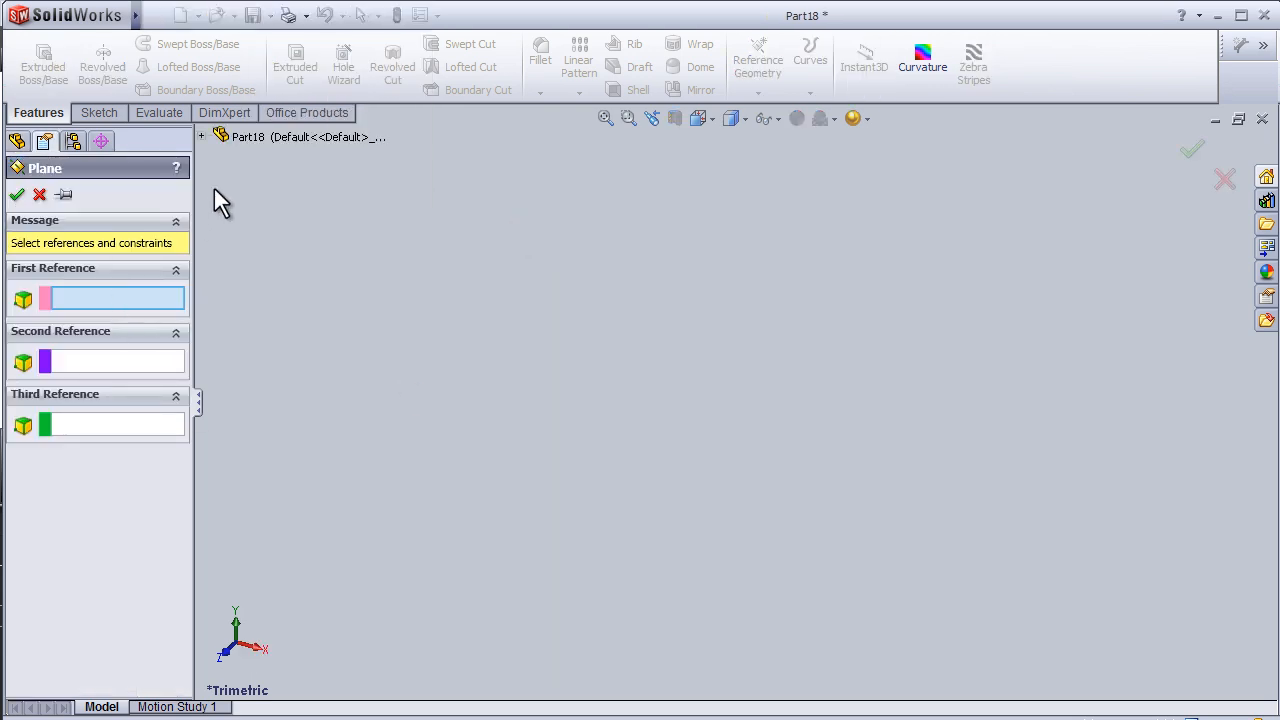
click(278, 210)
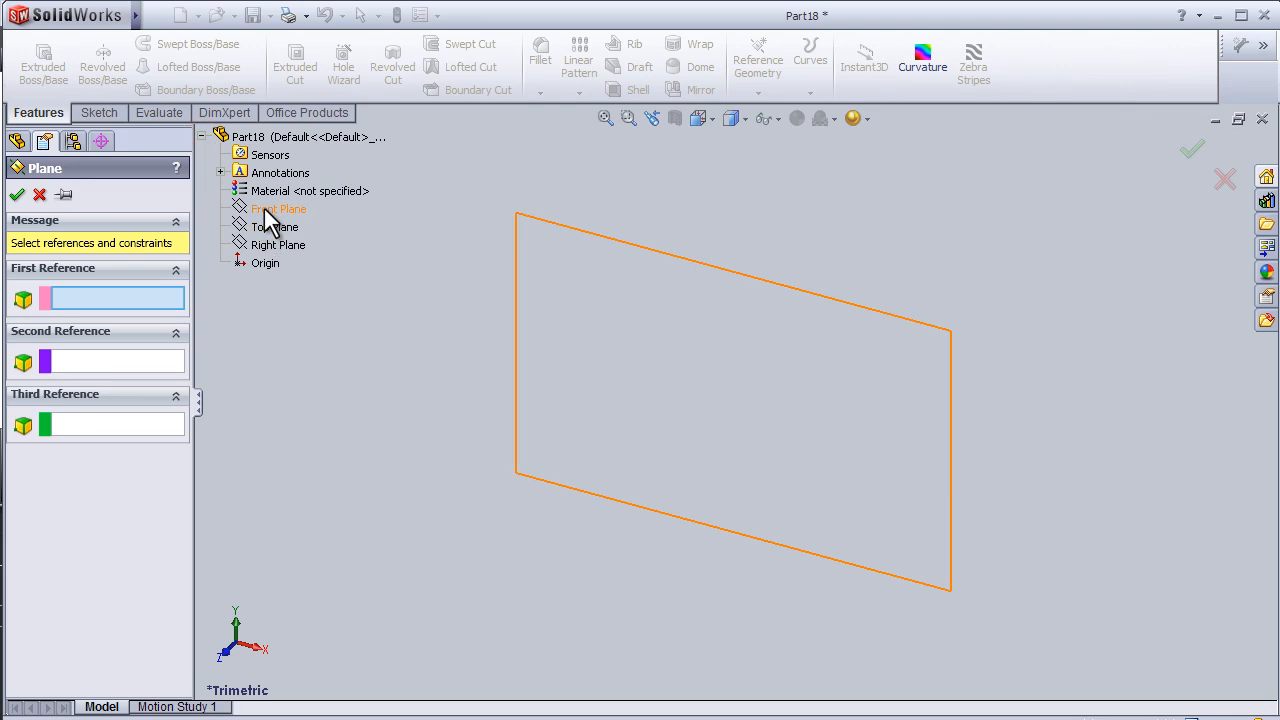
click(278, 210)
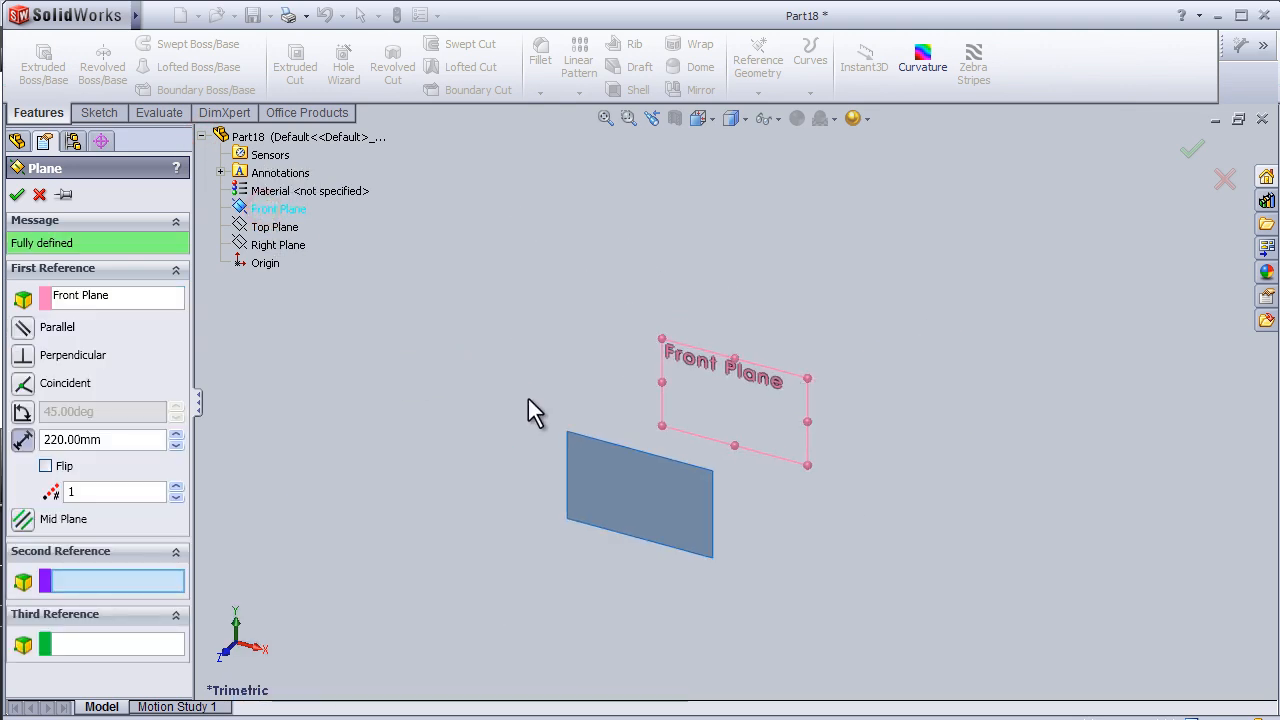
click(176, 486)
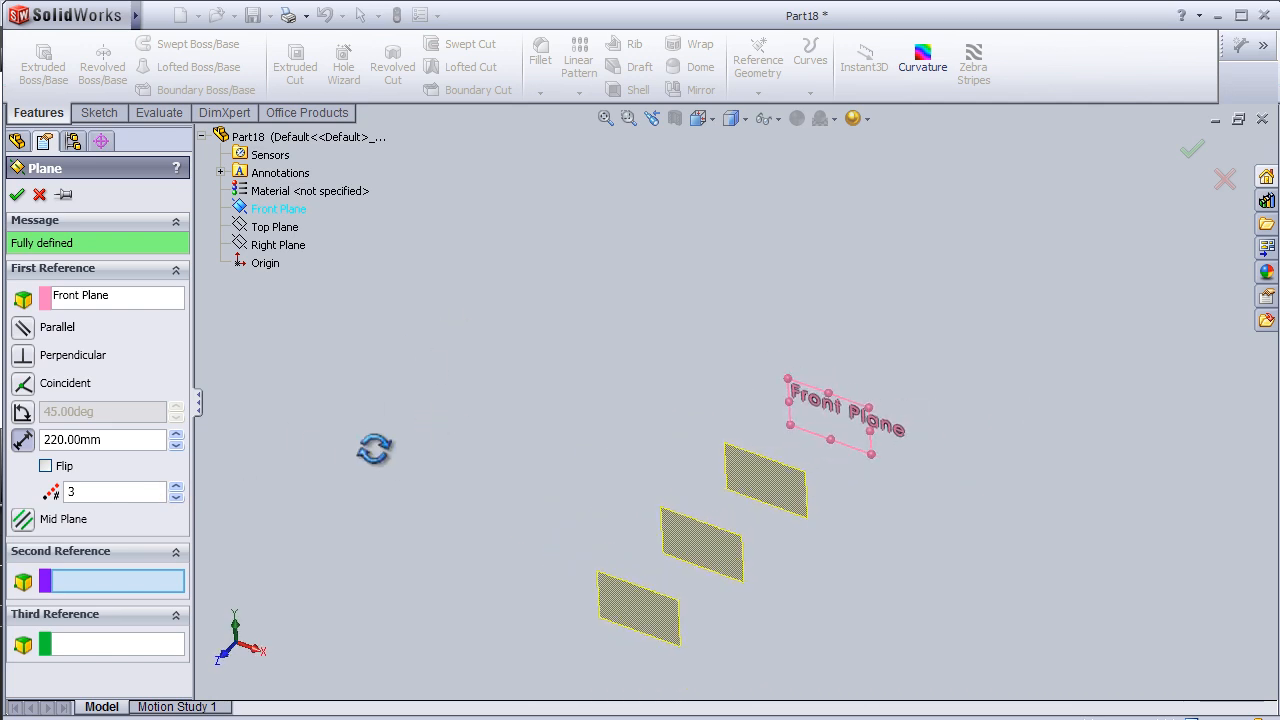
click(176, 486)
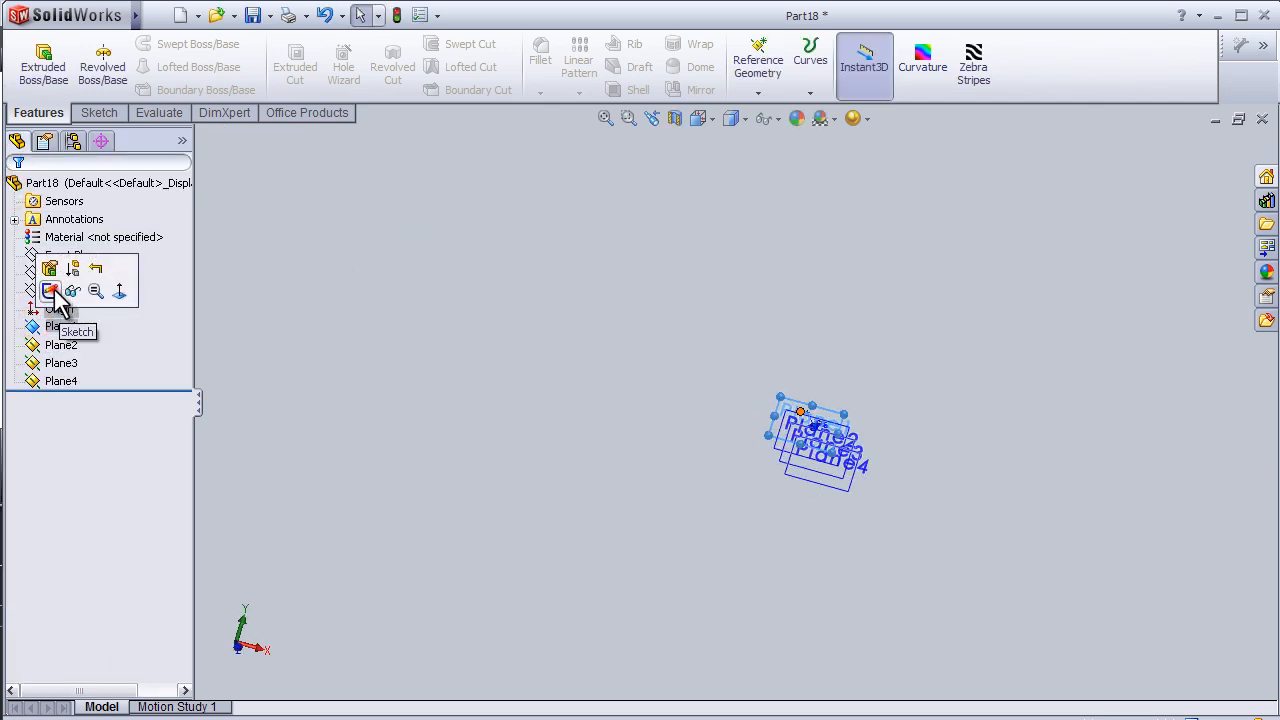
Sketch a rectangle on Plane1 and a larger rectangle on Plane2, dimensioned 450
click(48, 290)
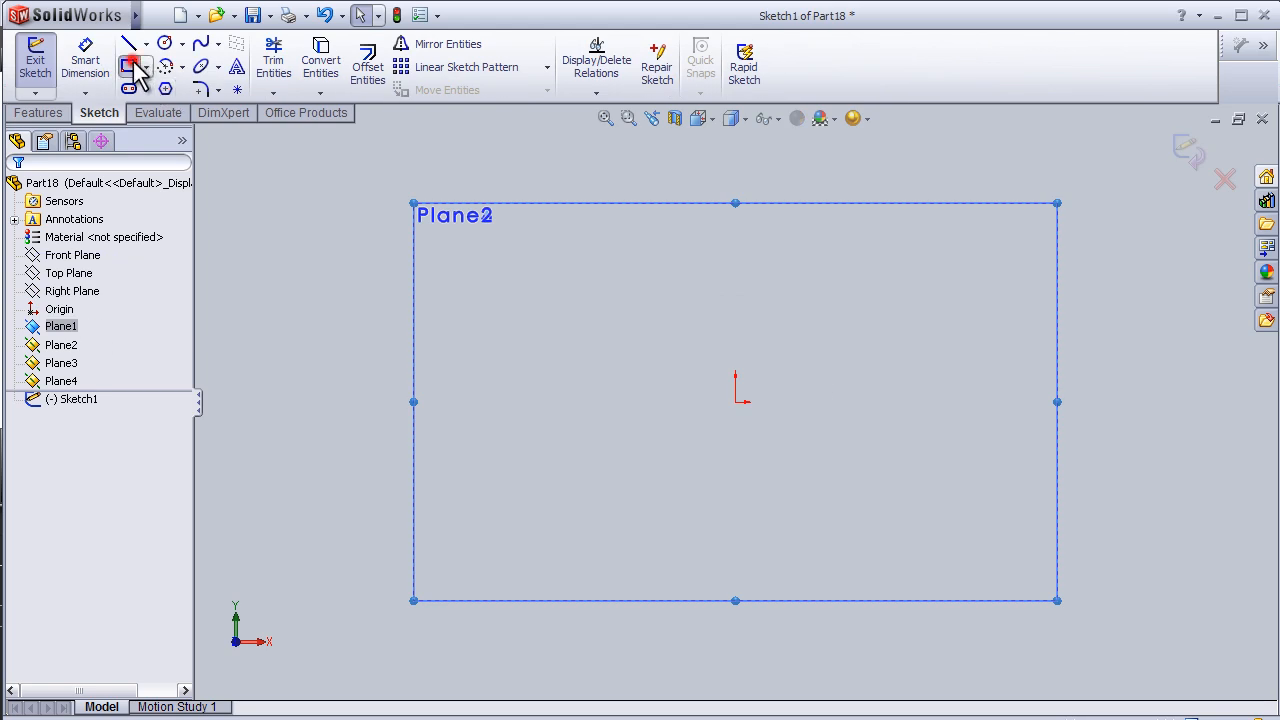
click(130, 64)
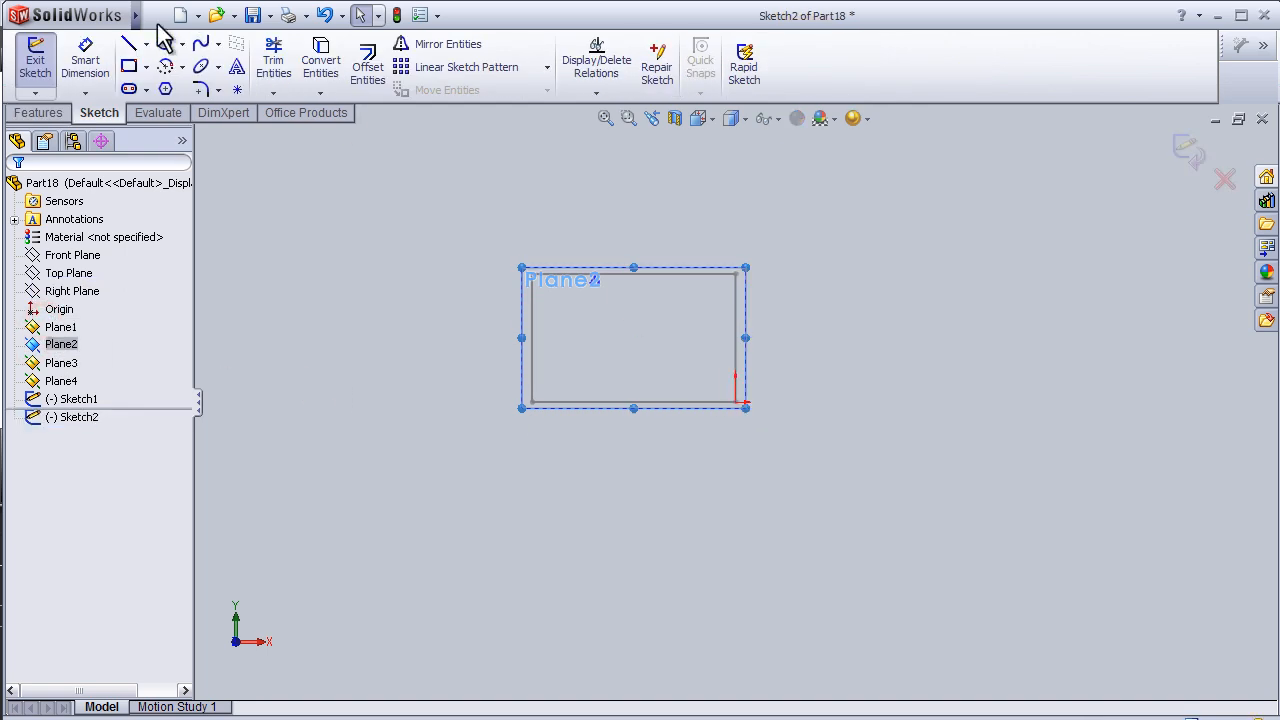
click(128, 66)
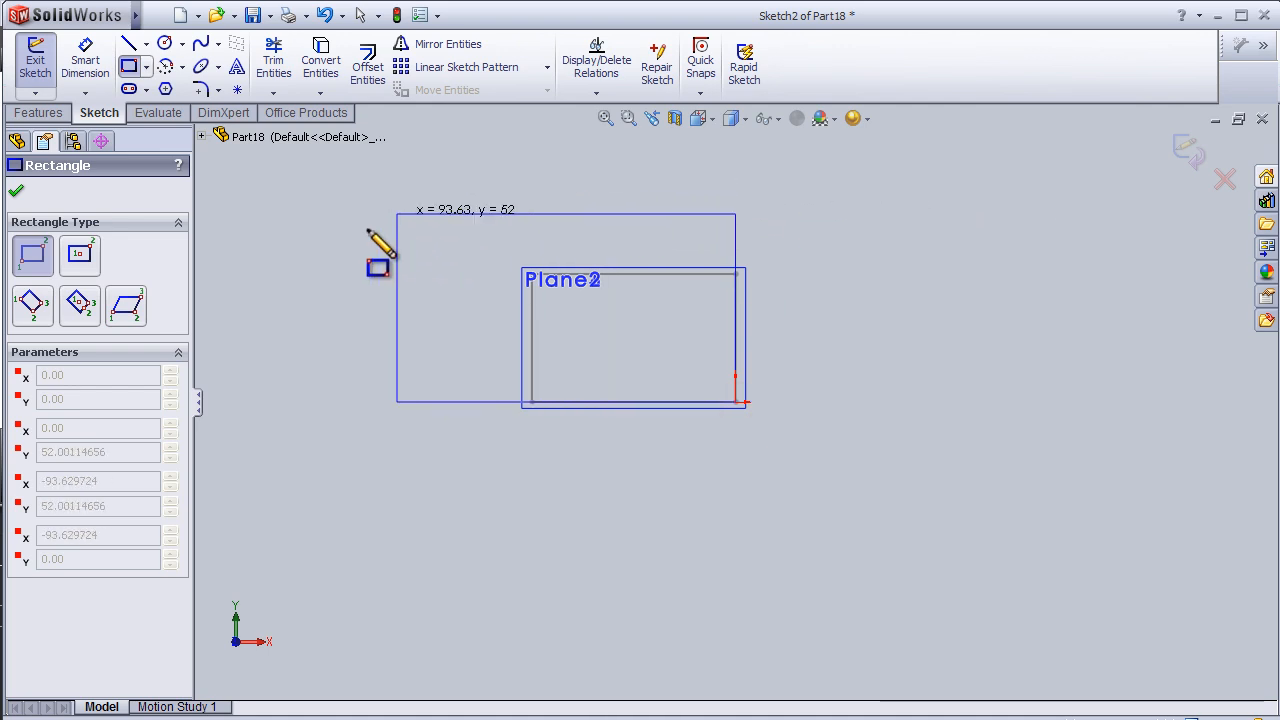
click(202, 136)
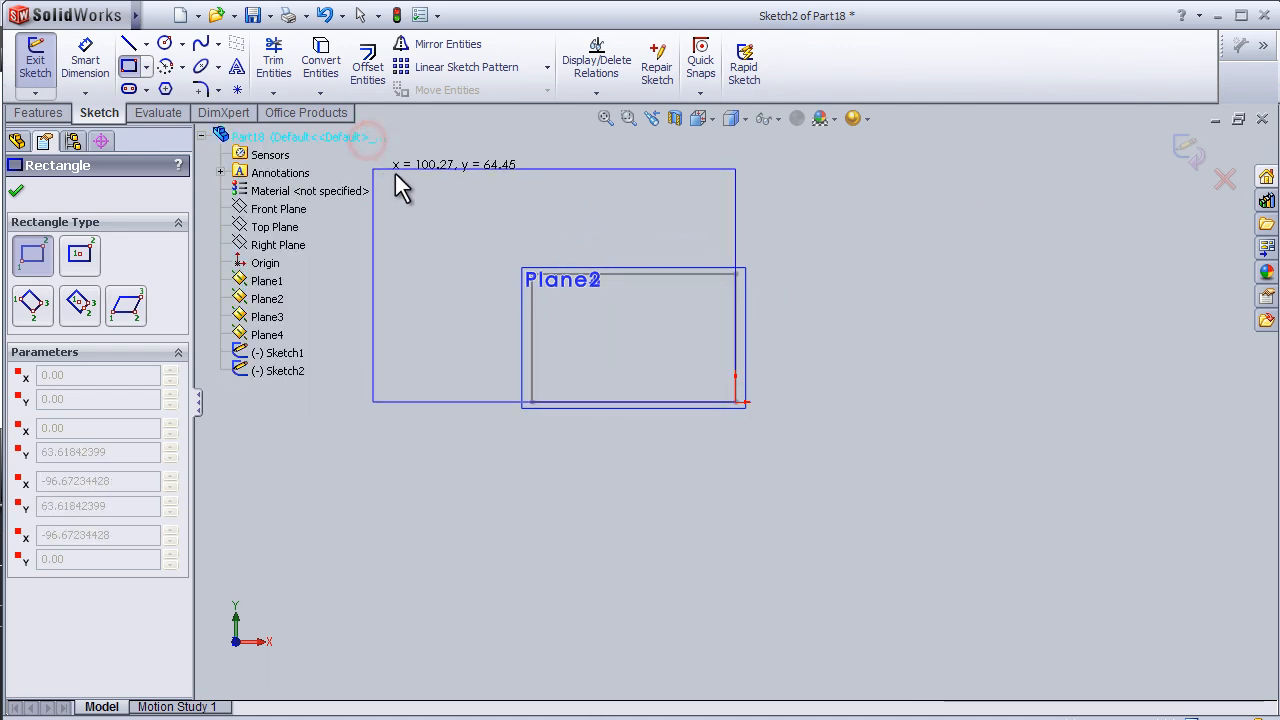
click(16, 190)
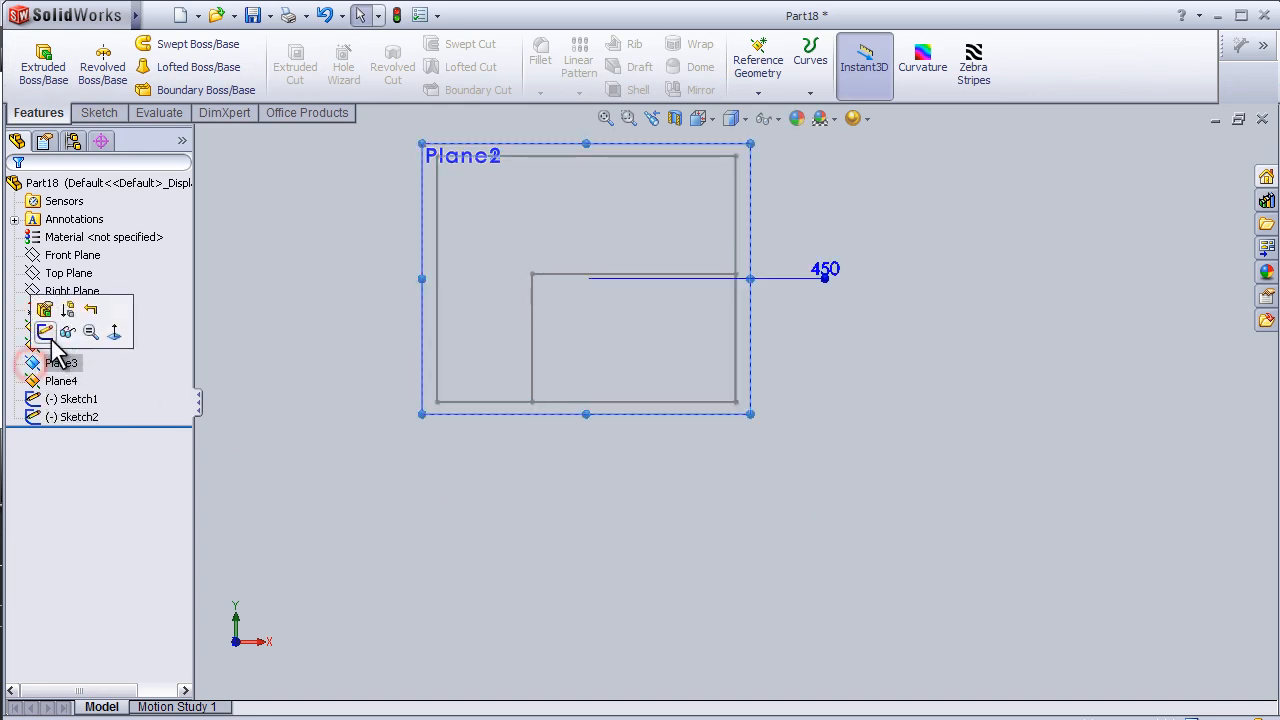
Sketch a wide rectangle on Plane3 and a tall narrow rectangle on Plane4
click(46, 332)
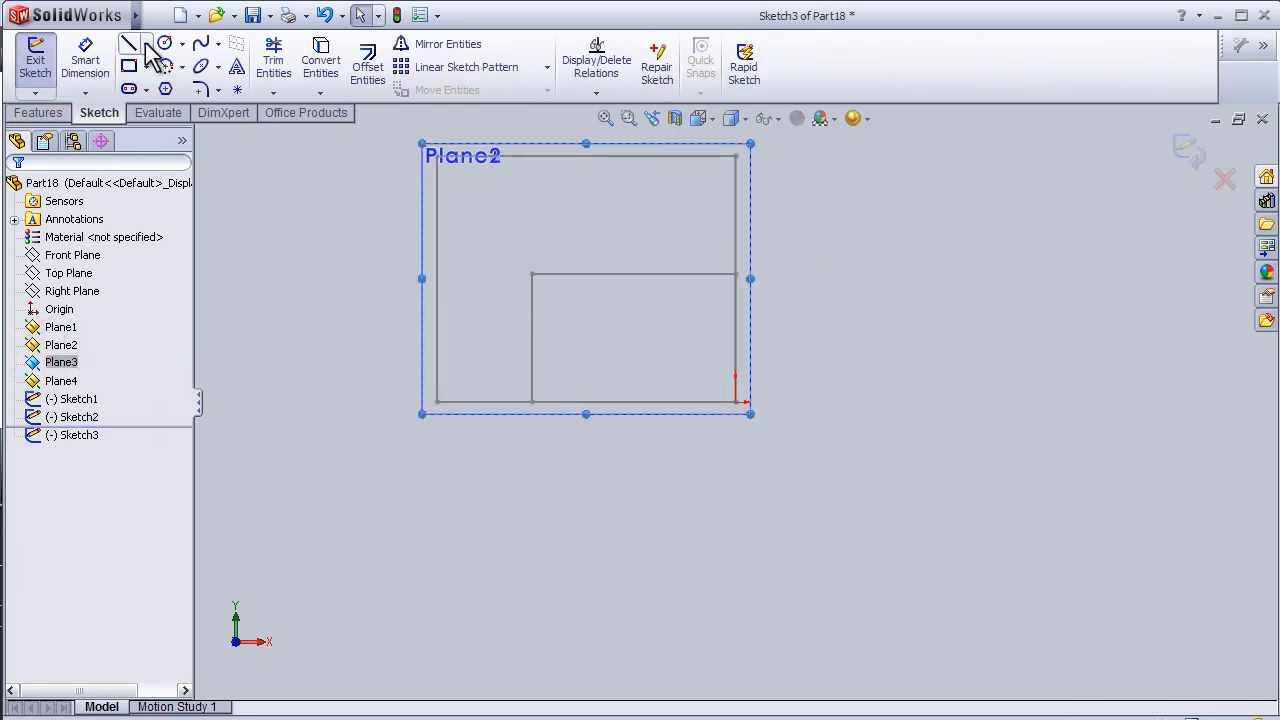
click(130, 64)
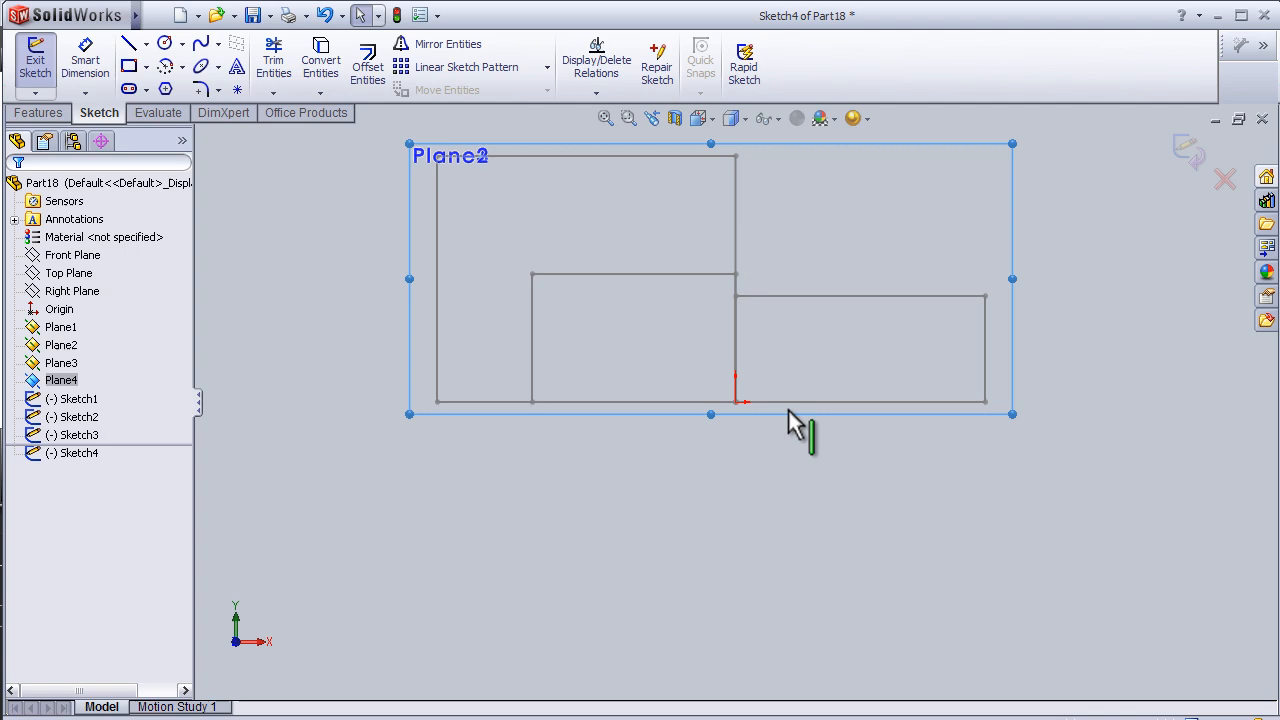
mouse_move(564, 320)
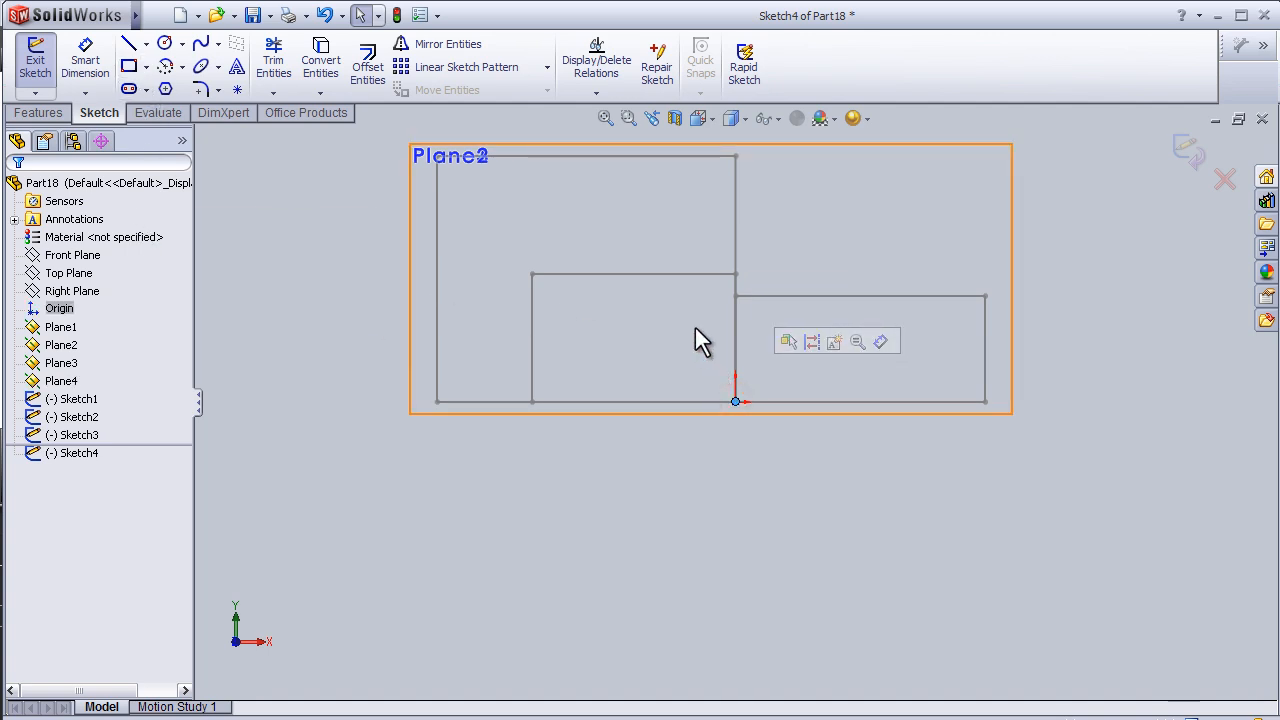
click(128, 64)
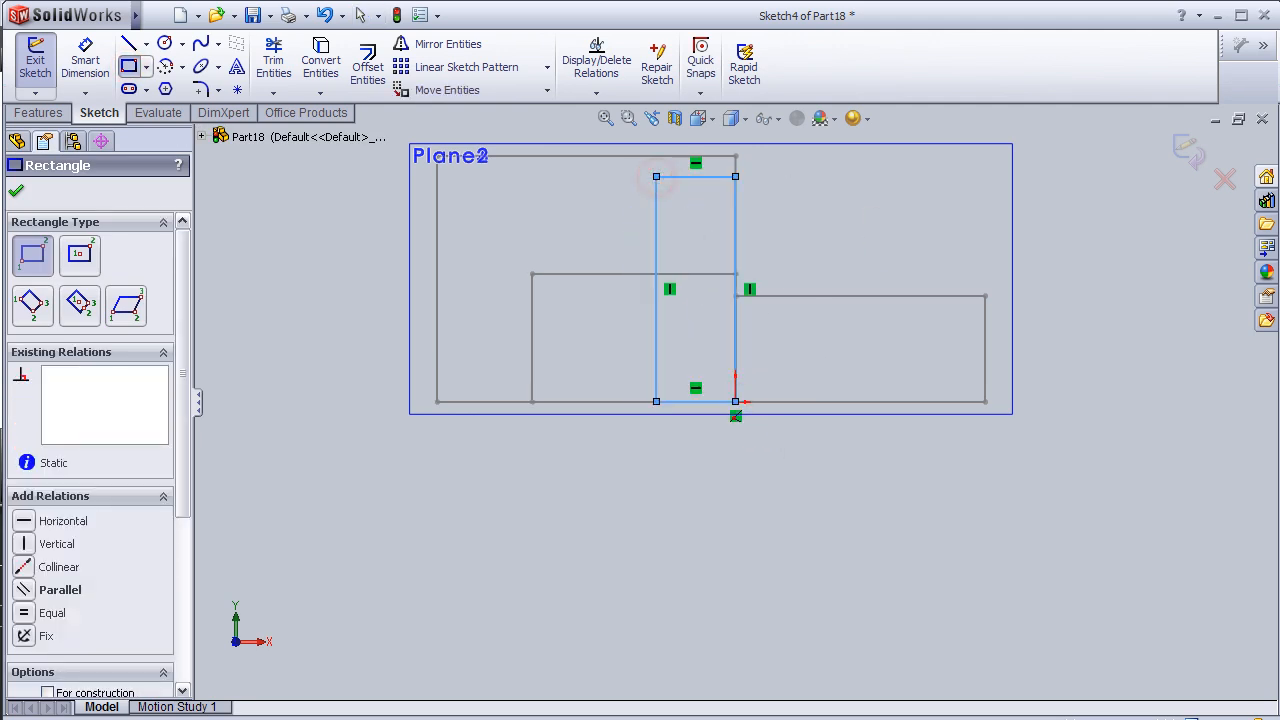
click(16, 192)
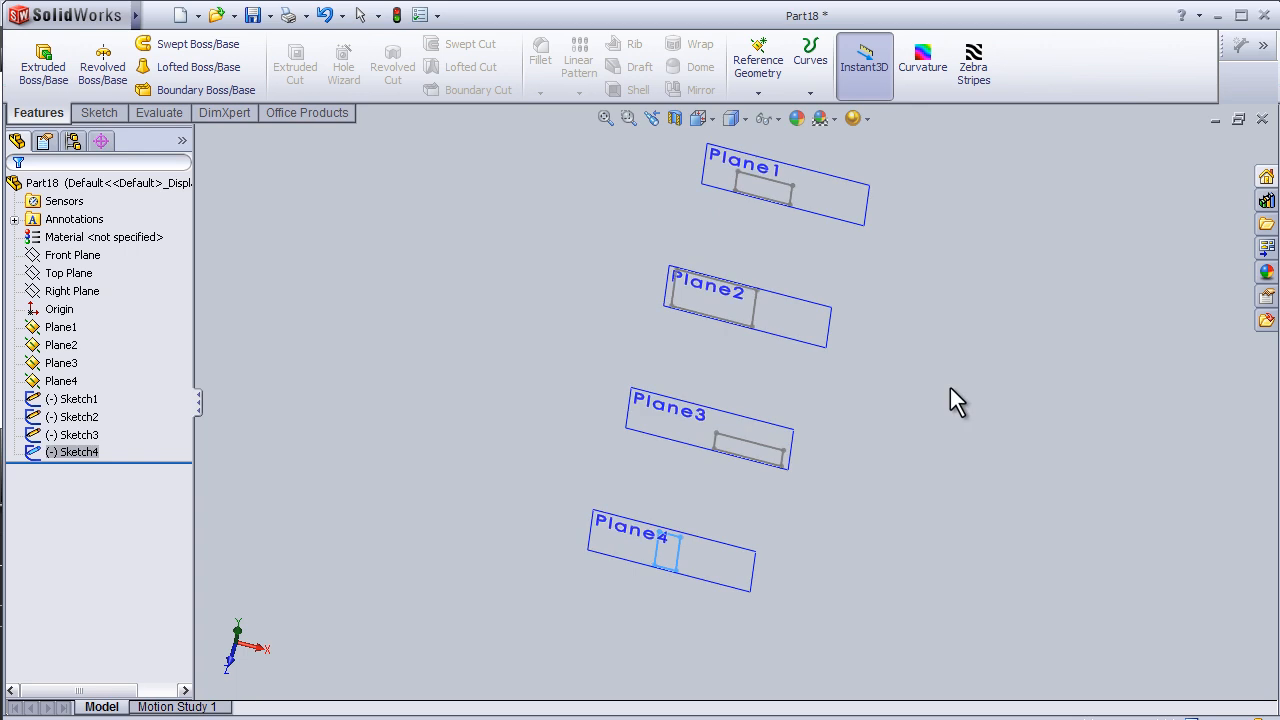
mouse_move(780, 196)
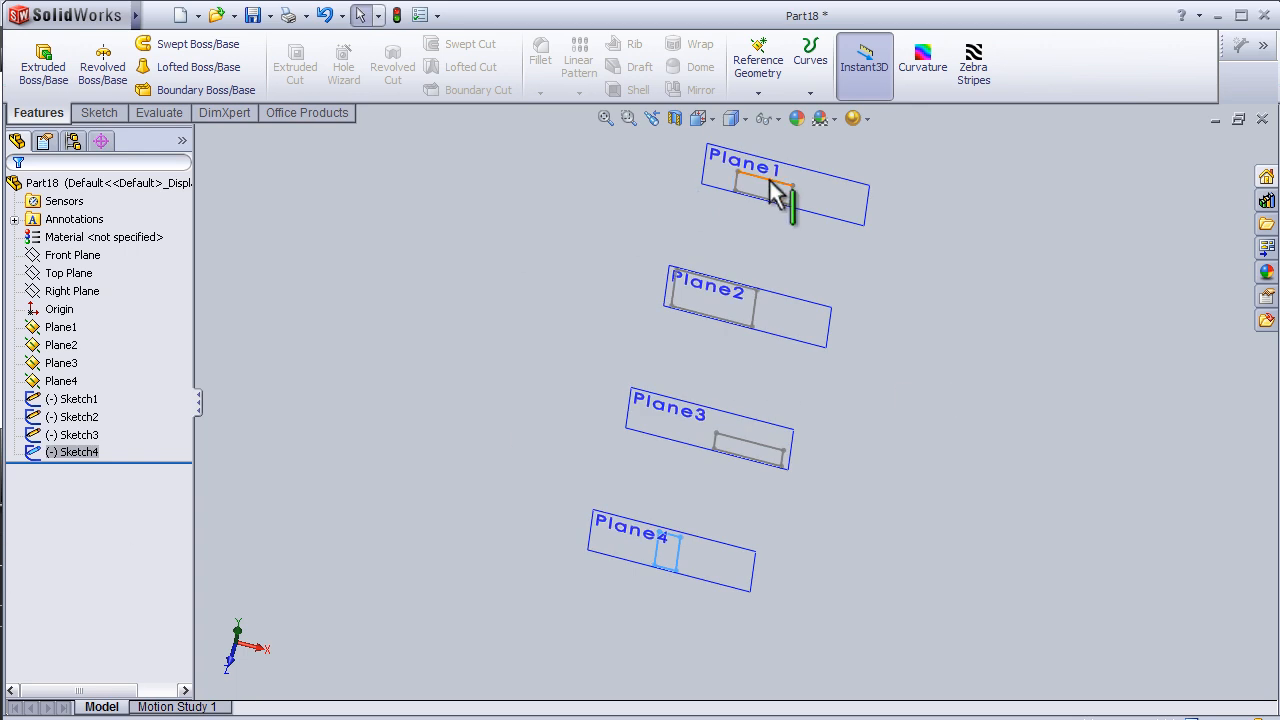
mouse_move(270, 248)
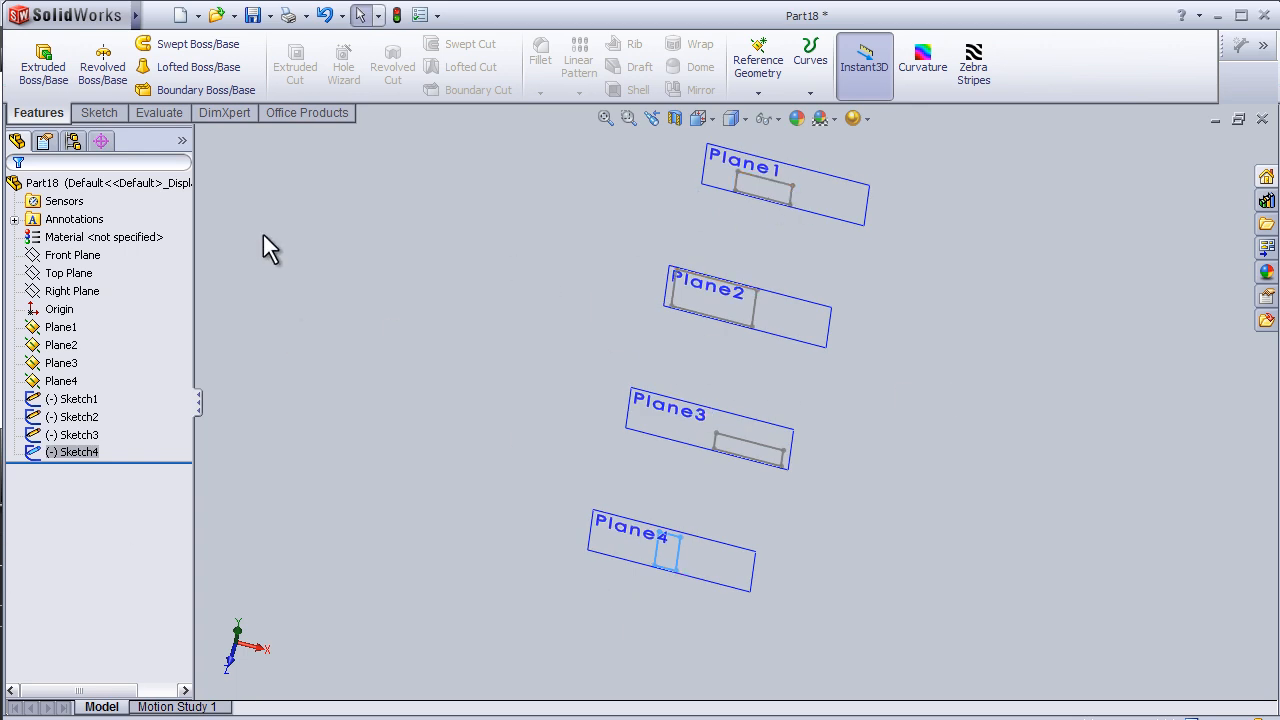
mouse_move(290, 184)
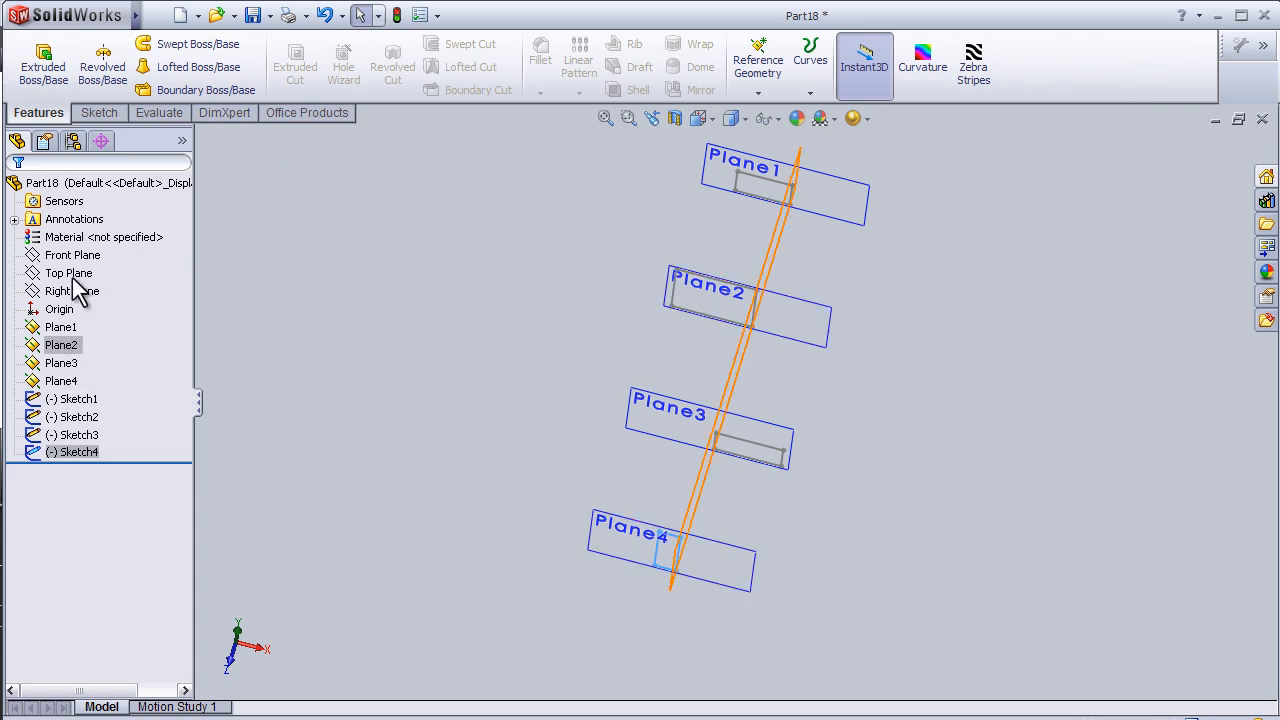
Start Sketch5 on the Top Plane viewed Normal To, showing the profiles edge-on
click(68, 272)
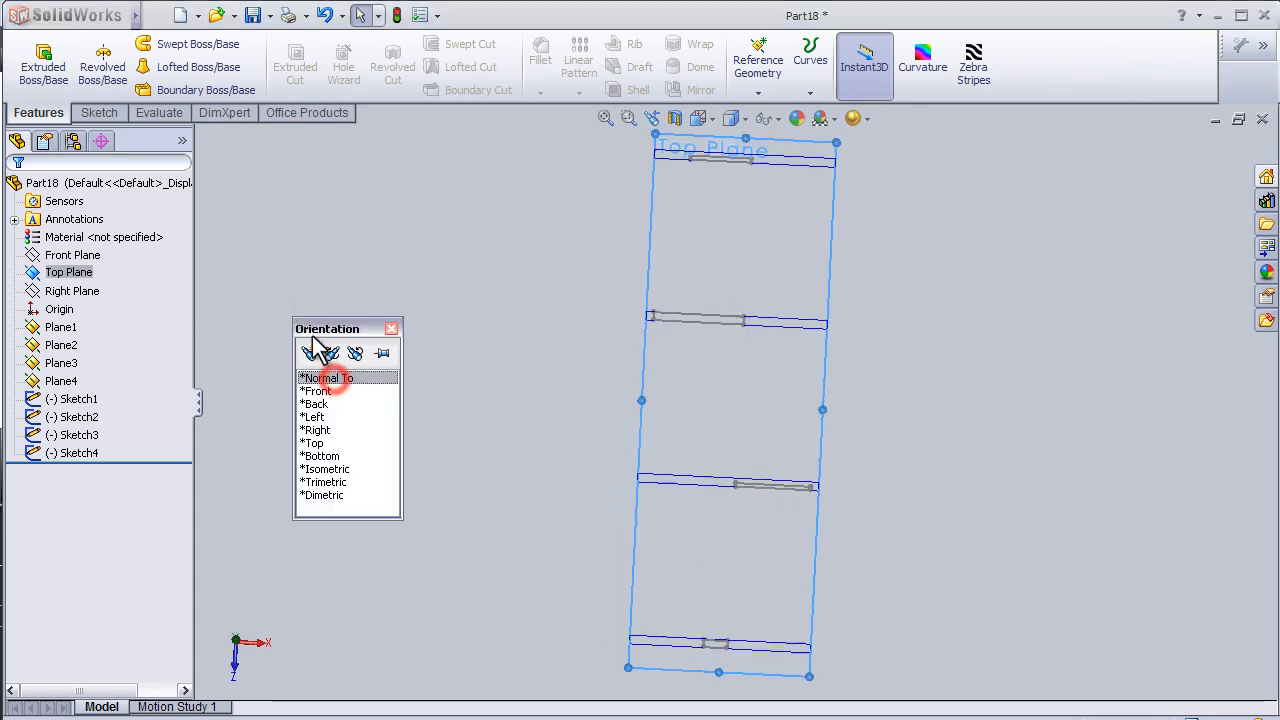
click(316, 442)
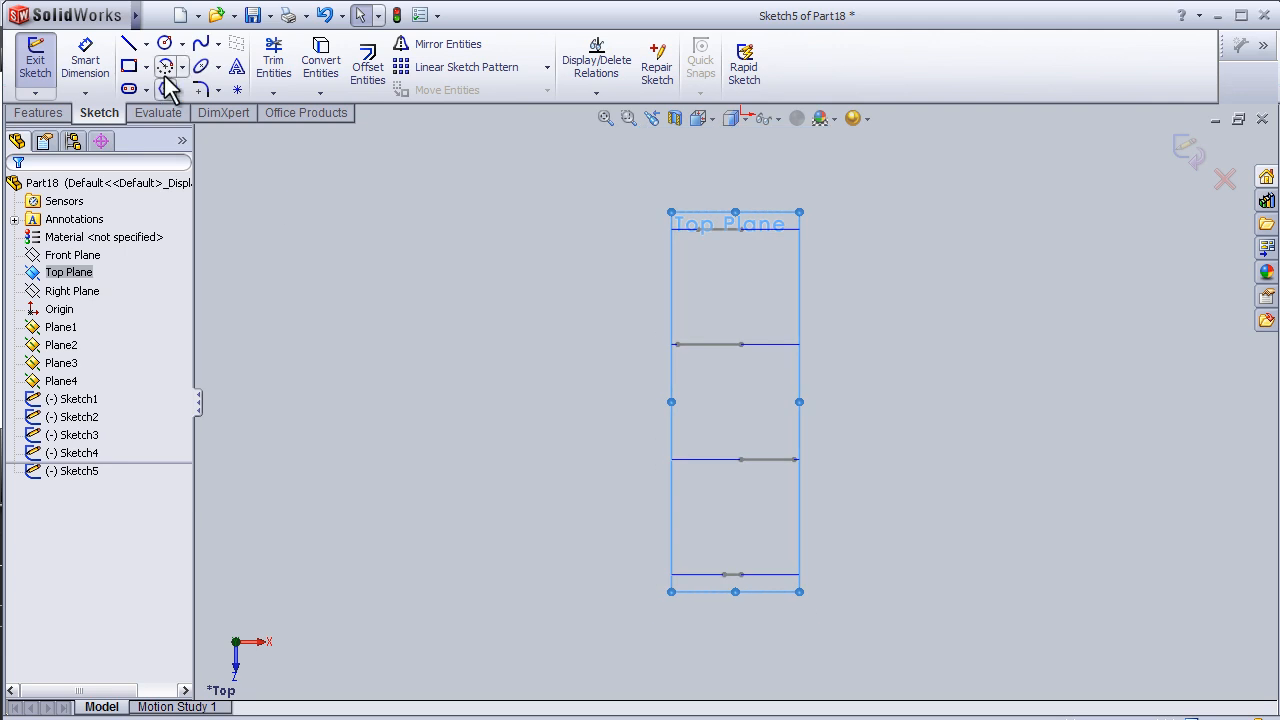
Draw a spline guide curve down through the profiles, ending on the Plane4 rectangle
click(268, 16)
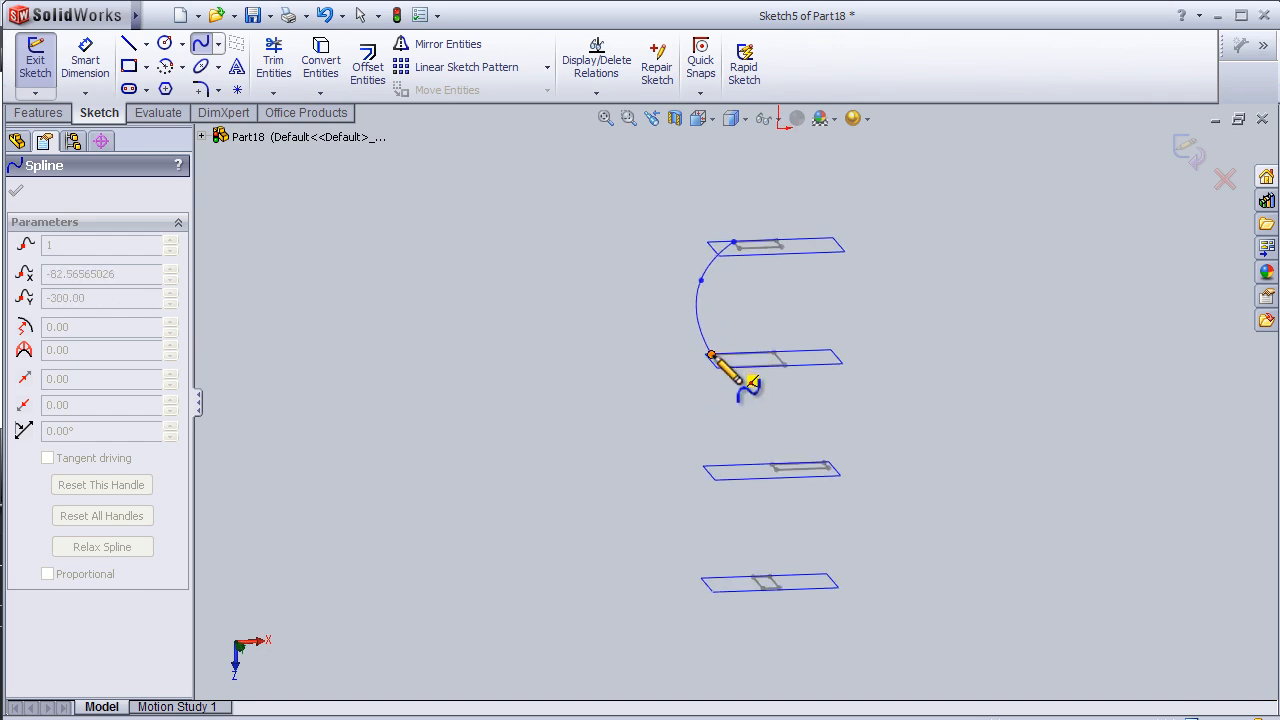
drag(744, 380, 790, 476)
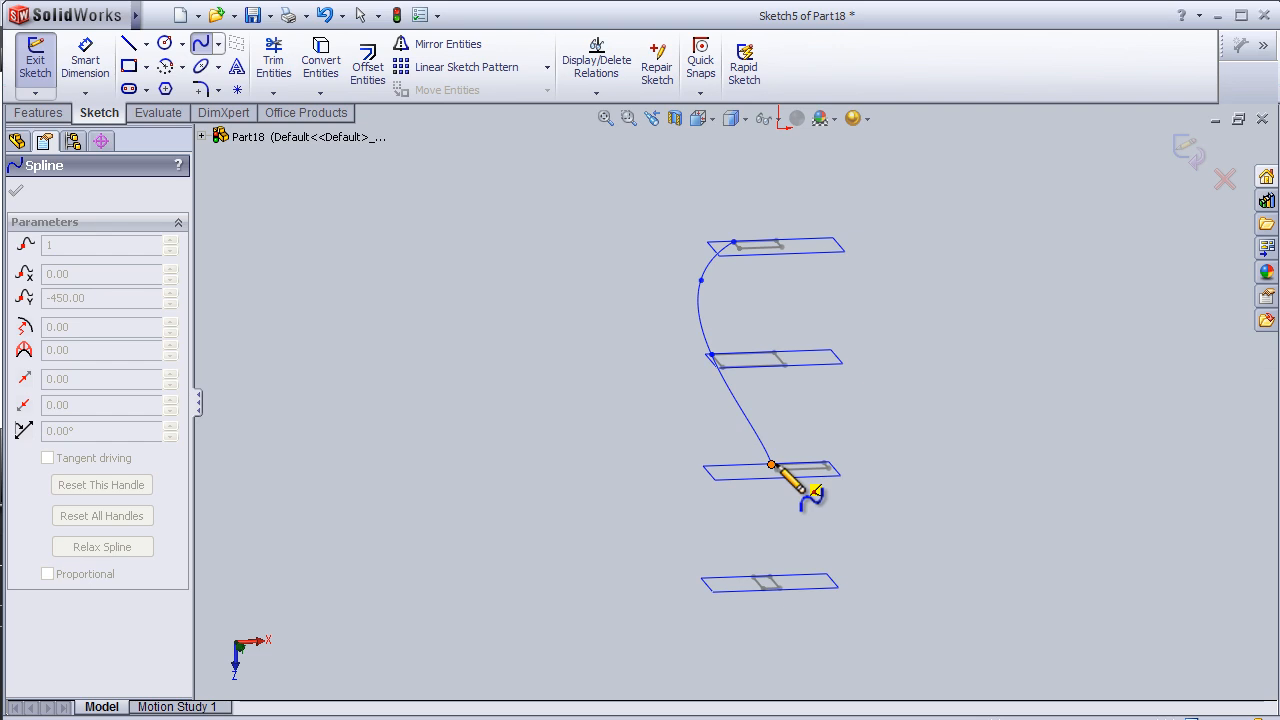
drag(770, 464, 770, 556)
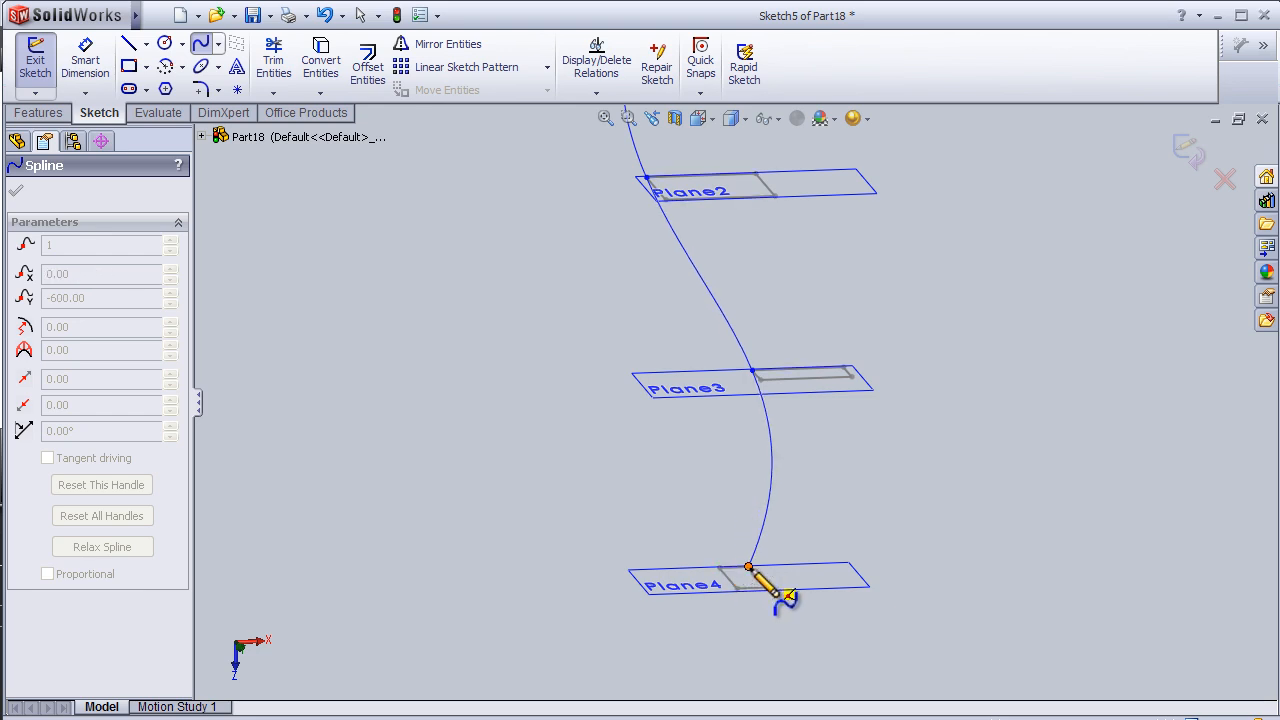
drag(790, 598, 776, 590)
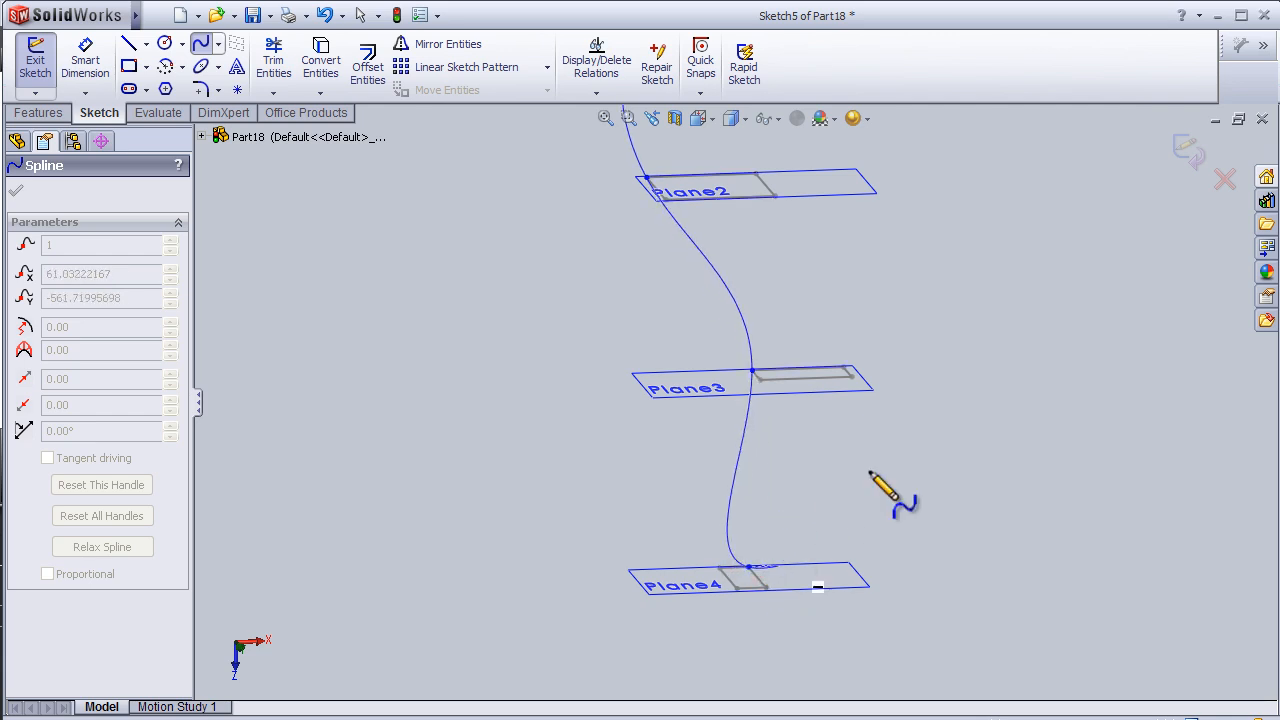
click(16, 190)
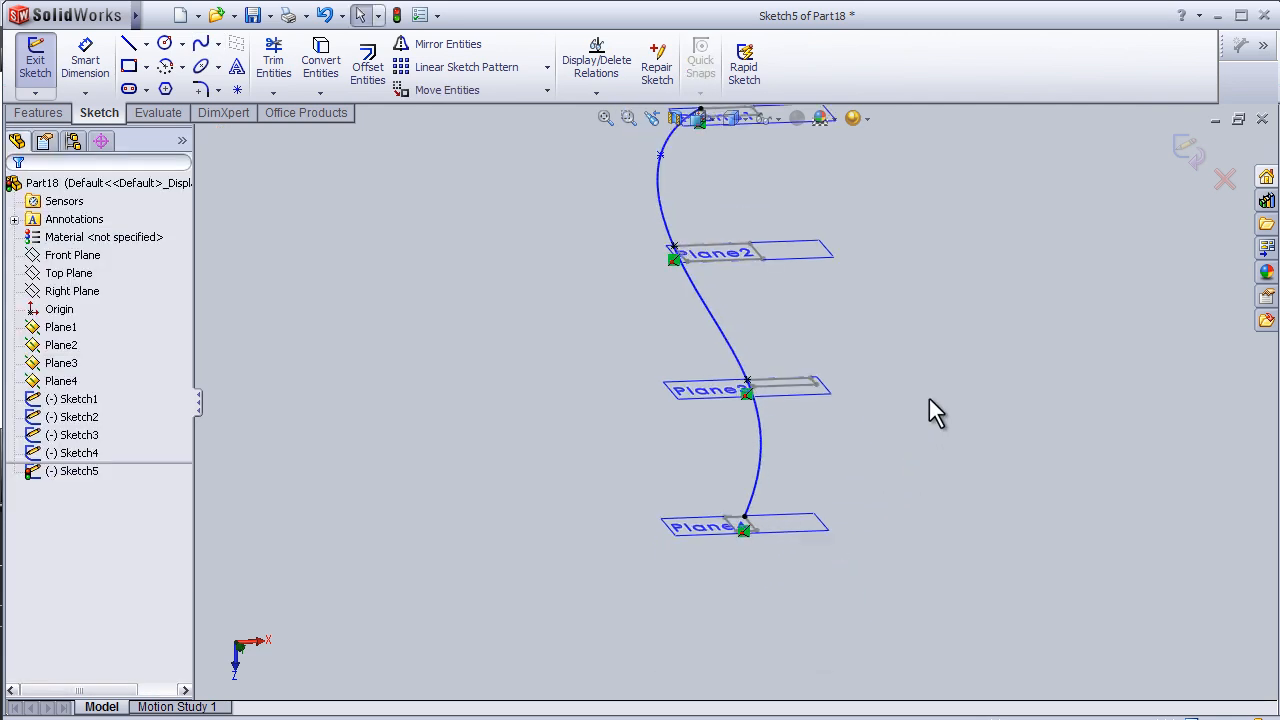
Start a Lofted Boss through Sketch1–Sketch4 with Sketch5 as guide curve and check the preview
click(36, 60)
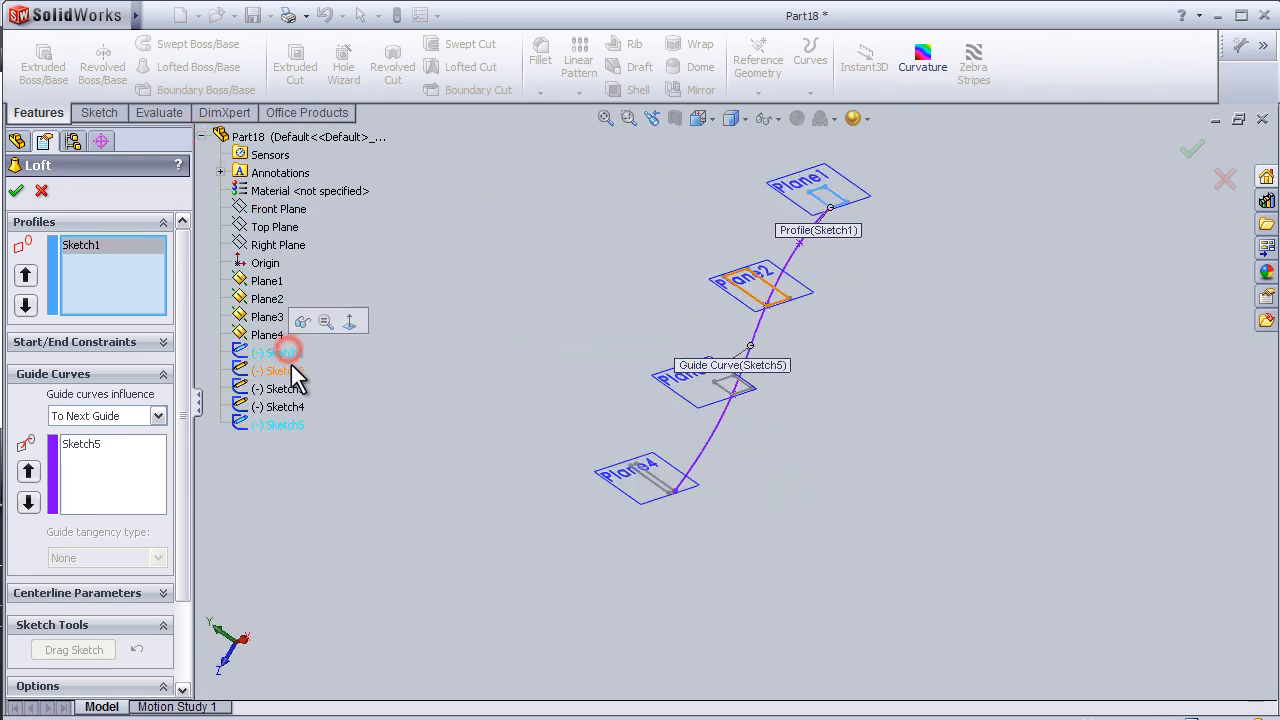
click(284, 370)
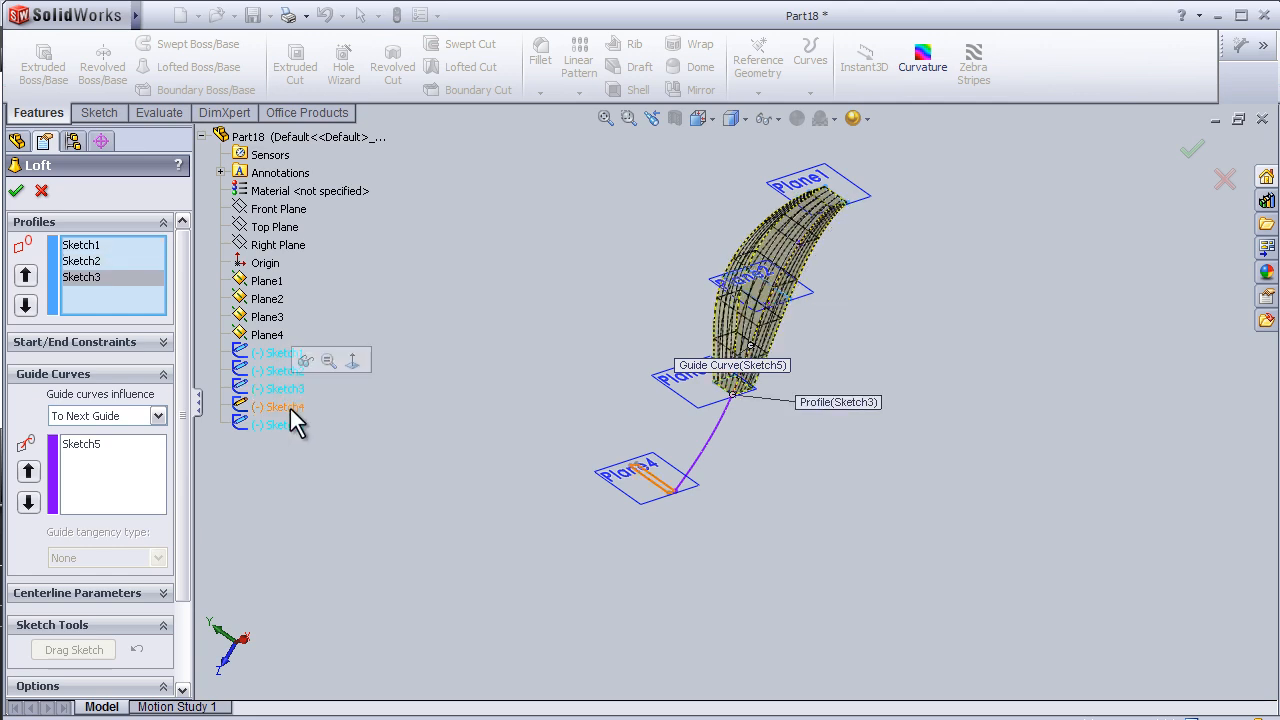
click(284, 406)
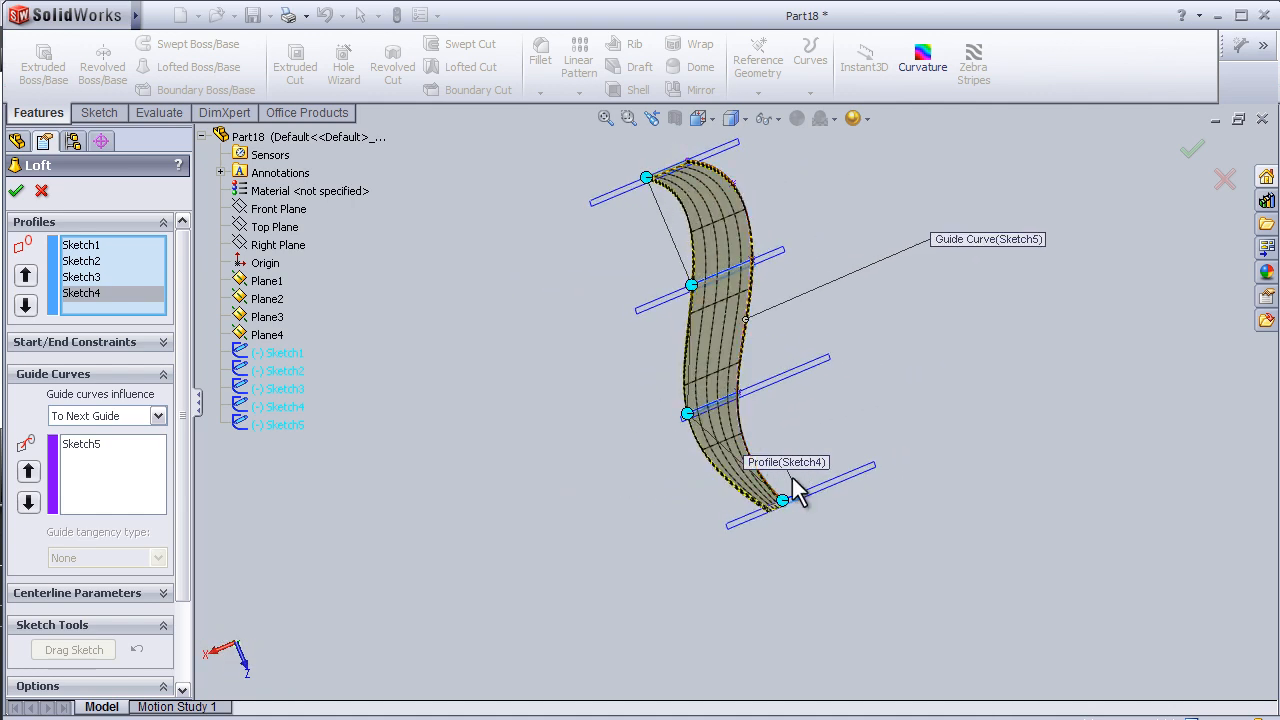
mouse_move(830, 510)
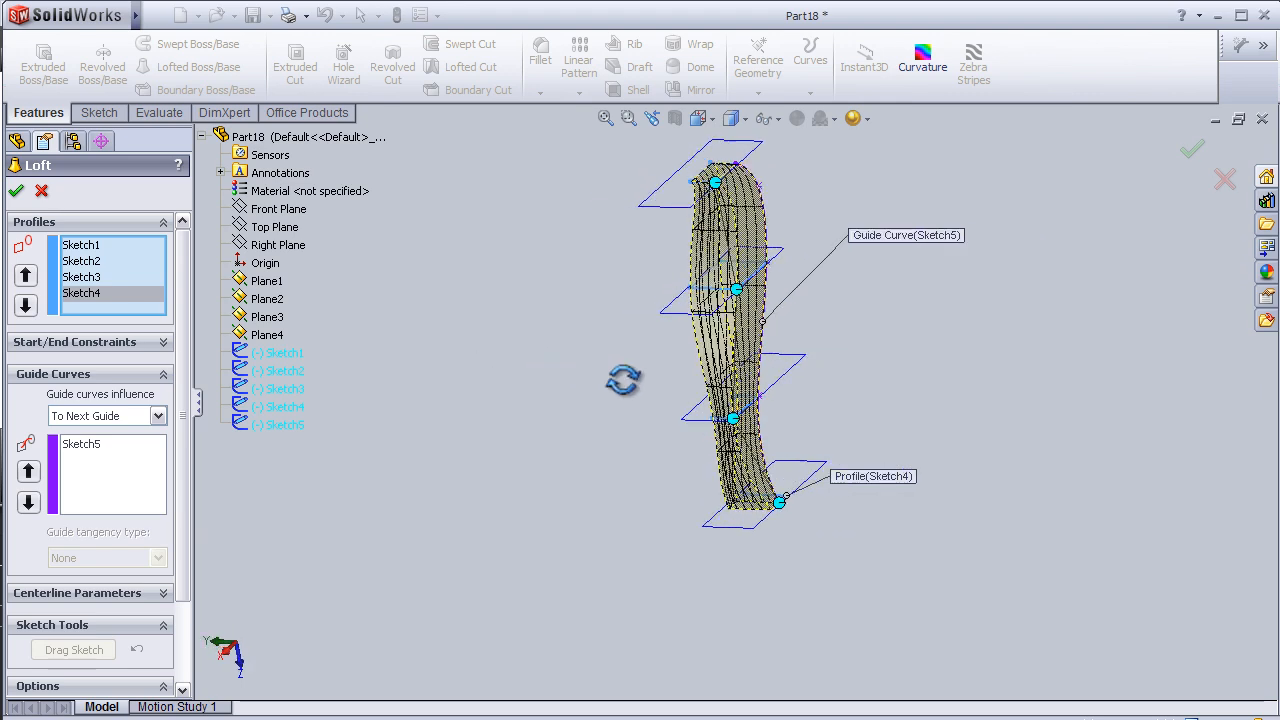
drag(720, 370, 796, 340)
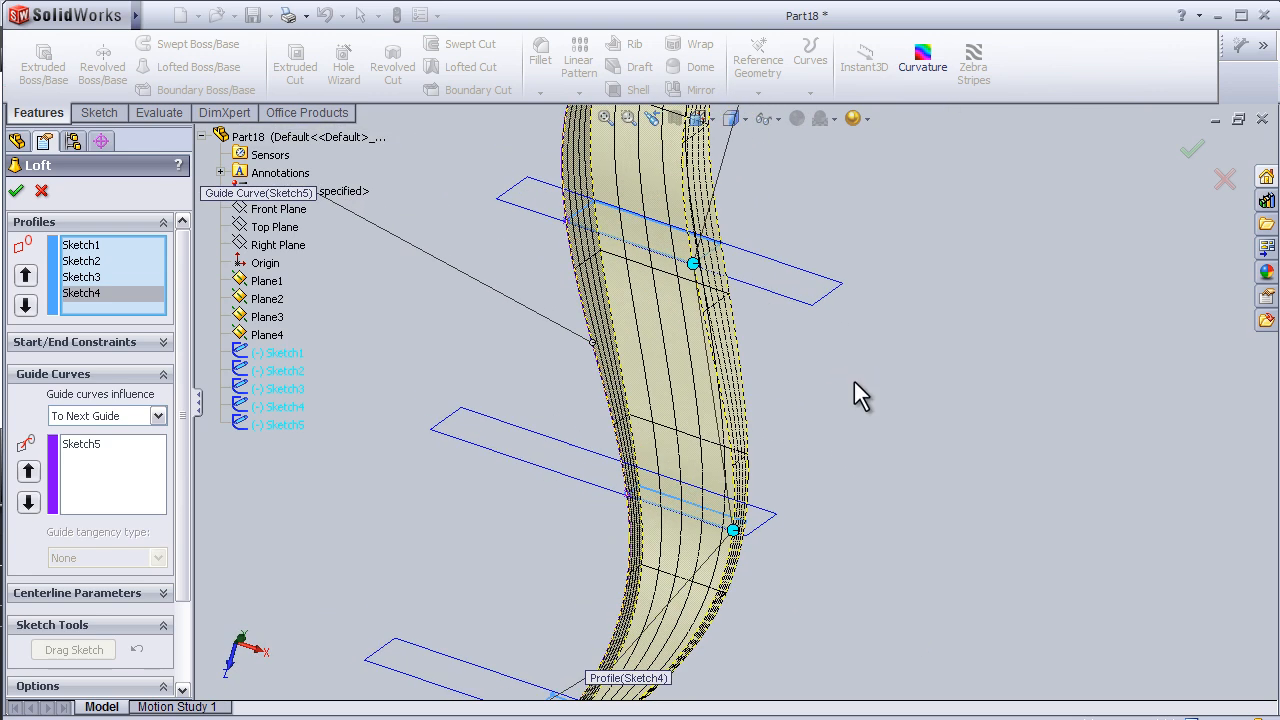
click(80, 444)
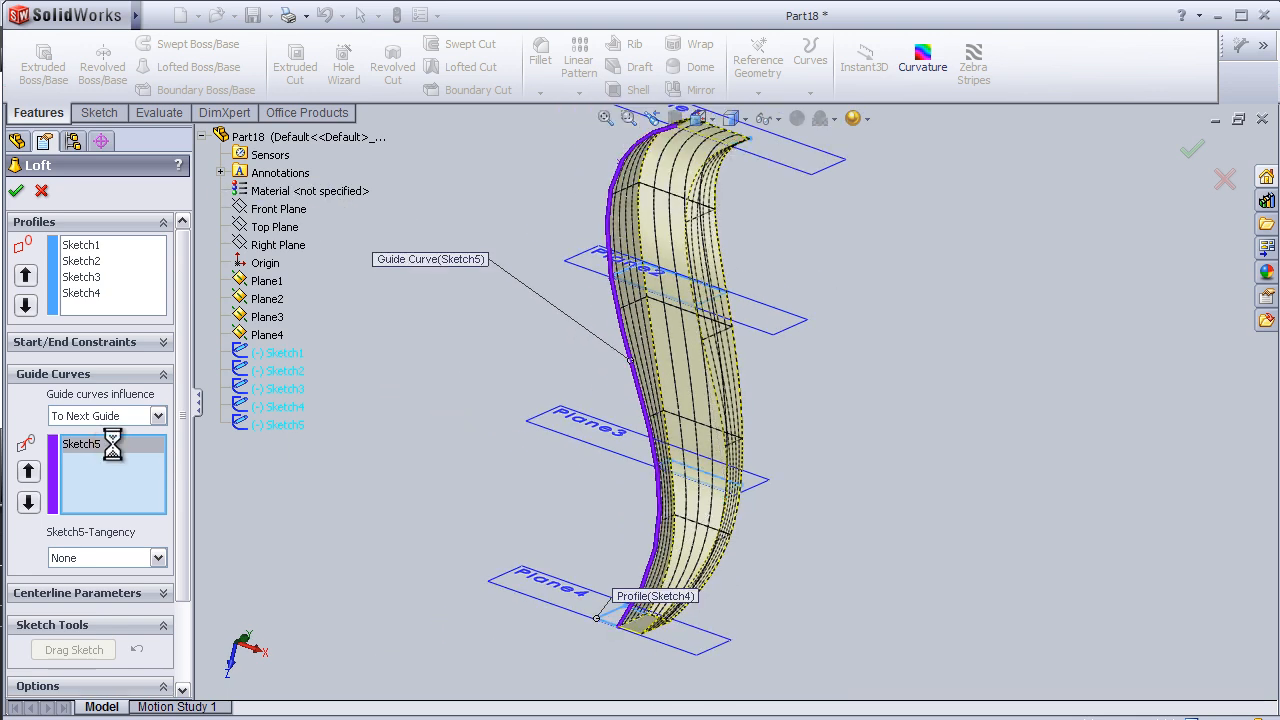
Remove Sketch5 from the loft's guide curves and add it back to reshape the preview
click(80, 444)
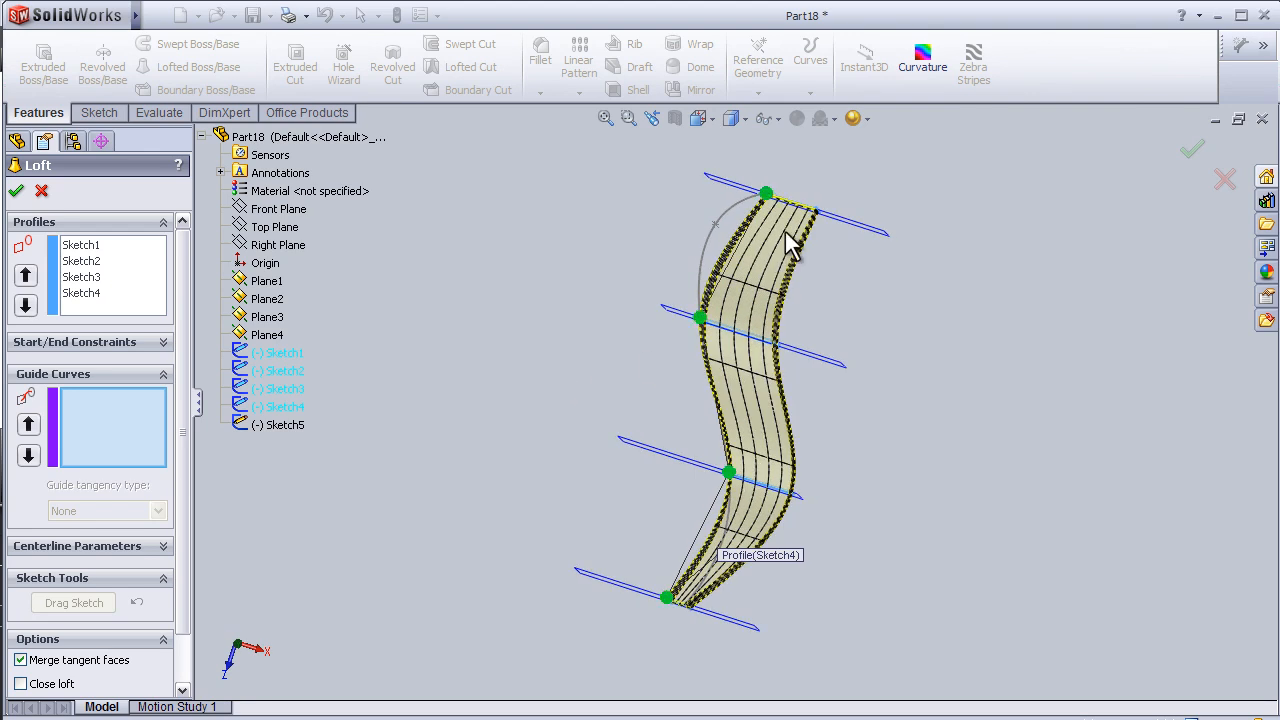
mouse_move(660, 584)
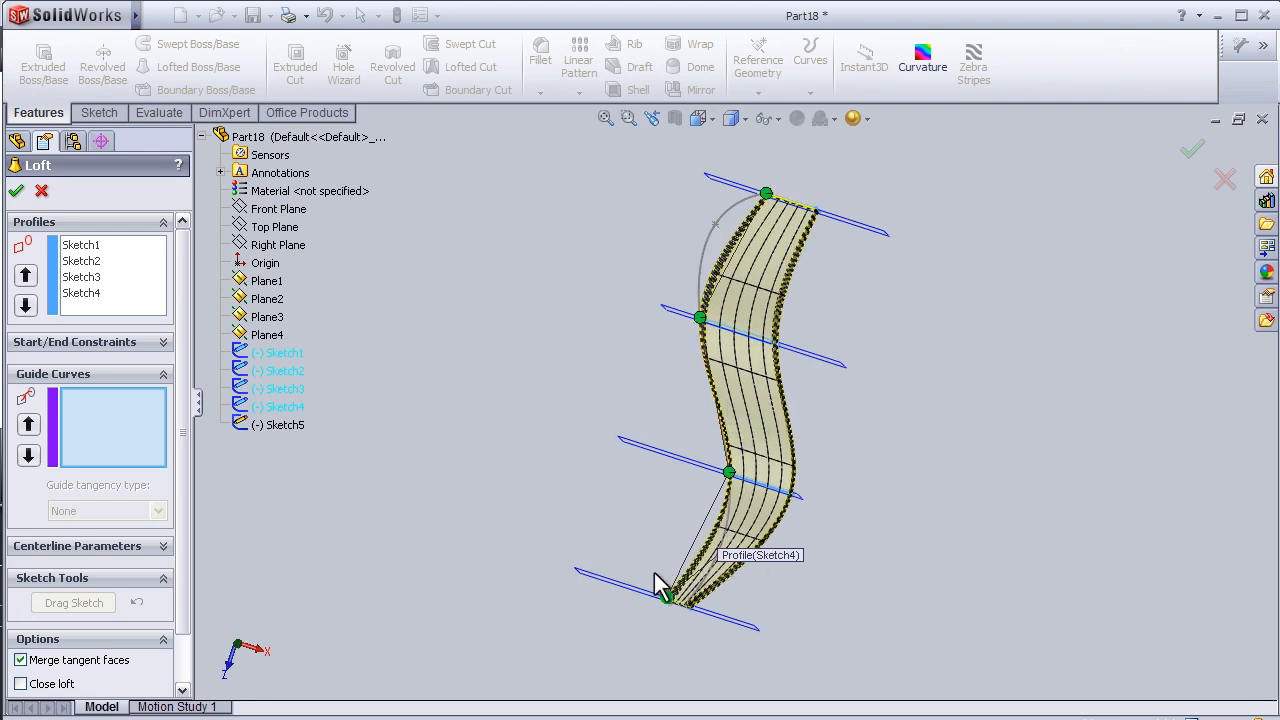
mouse_move(284, 424)
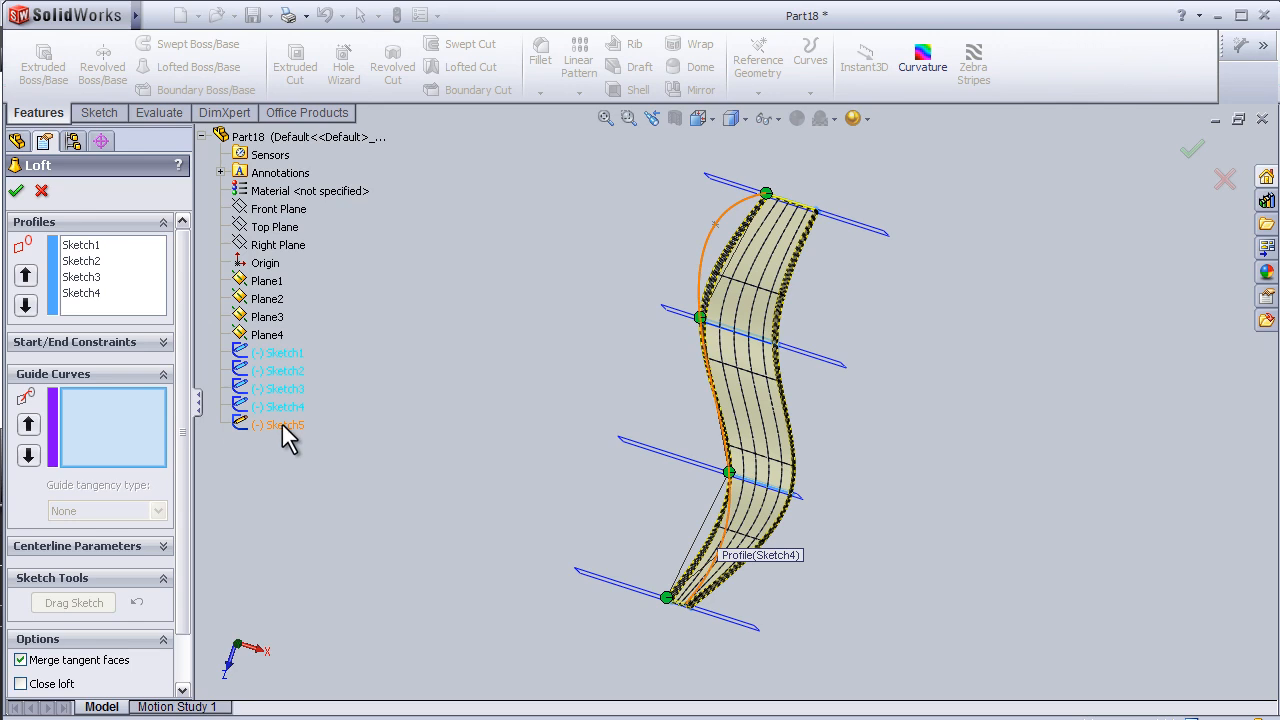
click(280, 424)
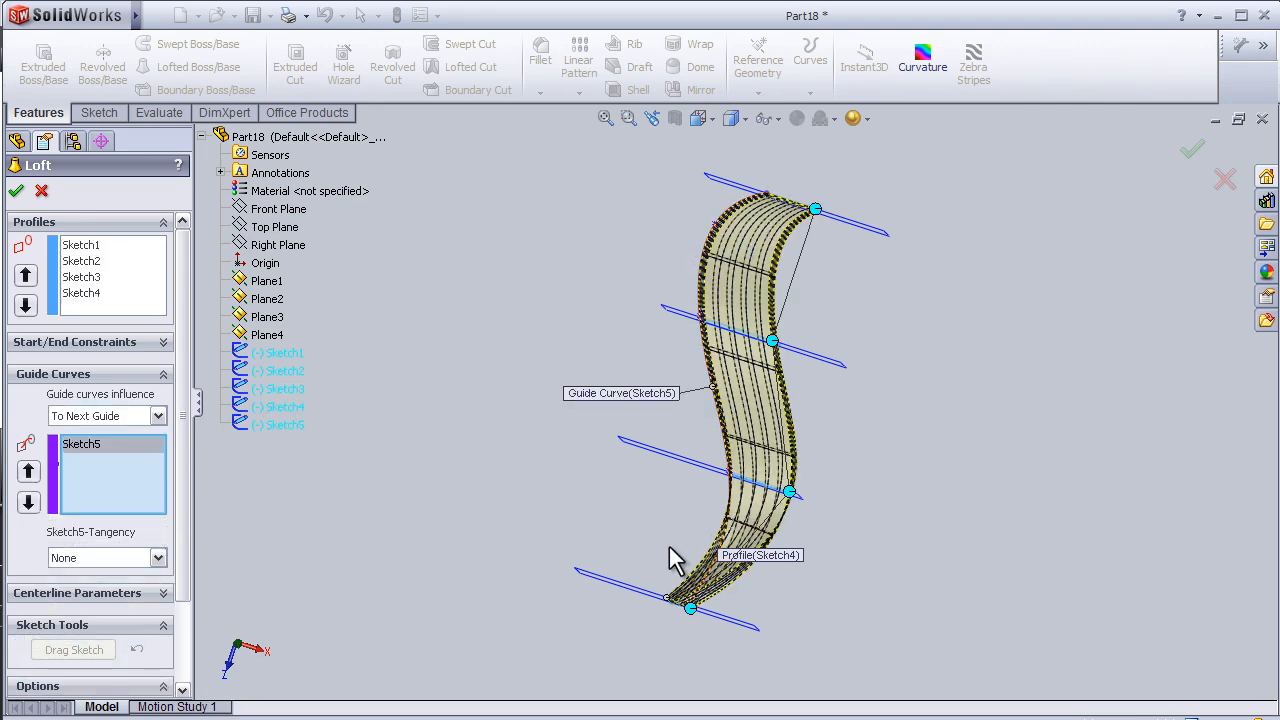
mouse_move(976, 544)
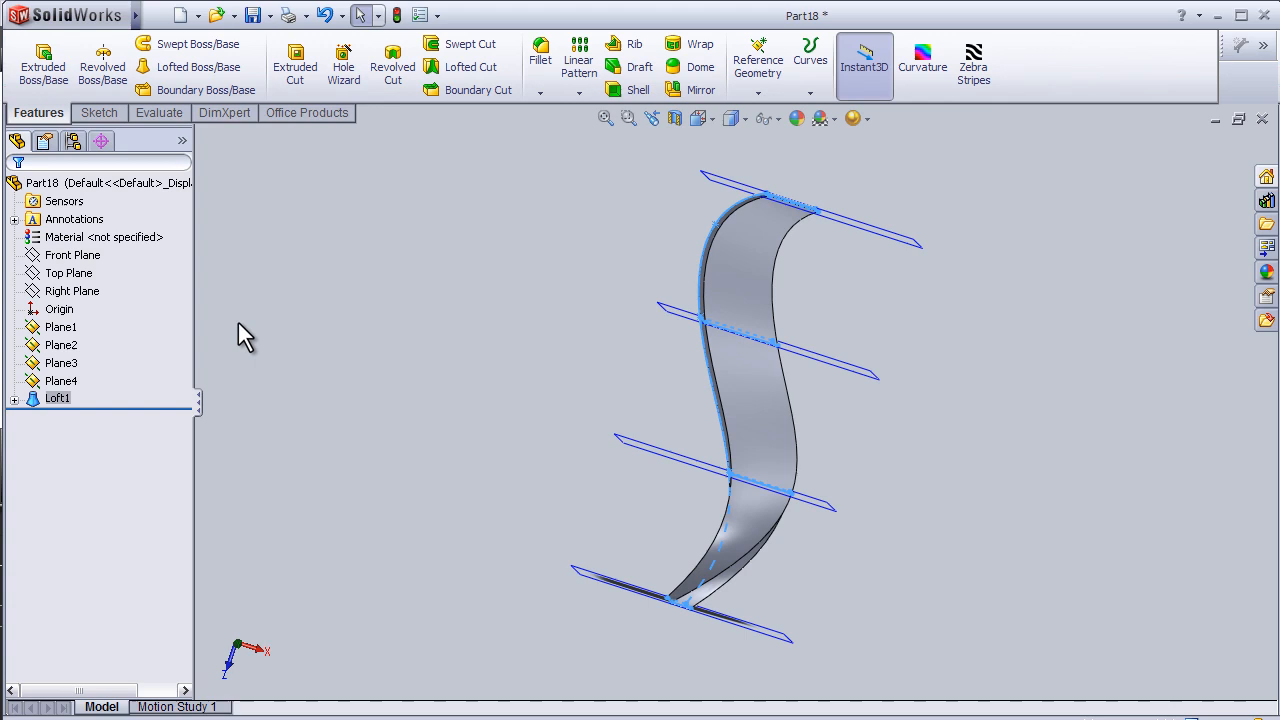
Edit Sketch5 from the top view, drag the spline into a wavier S, and rebuild Loft1
click(16, 398)
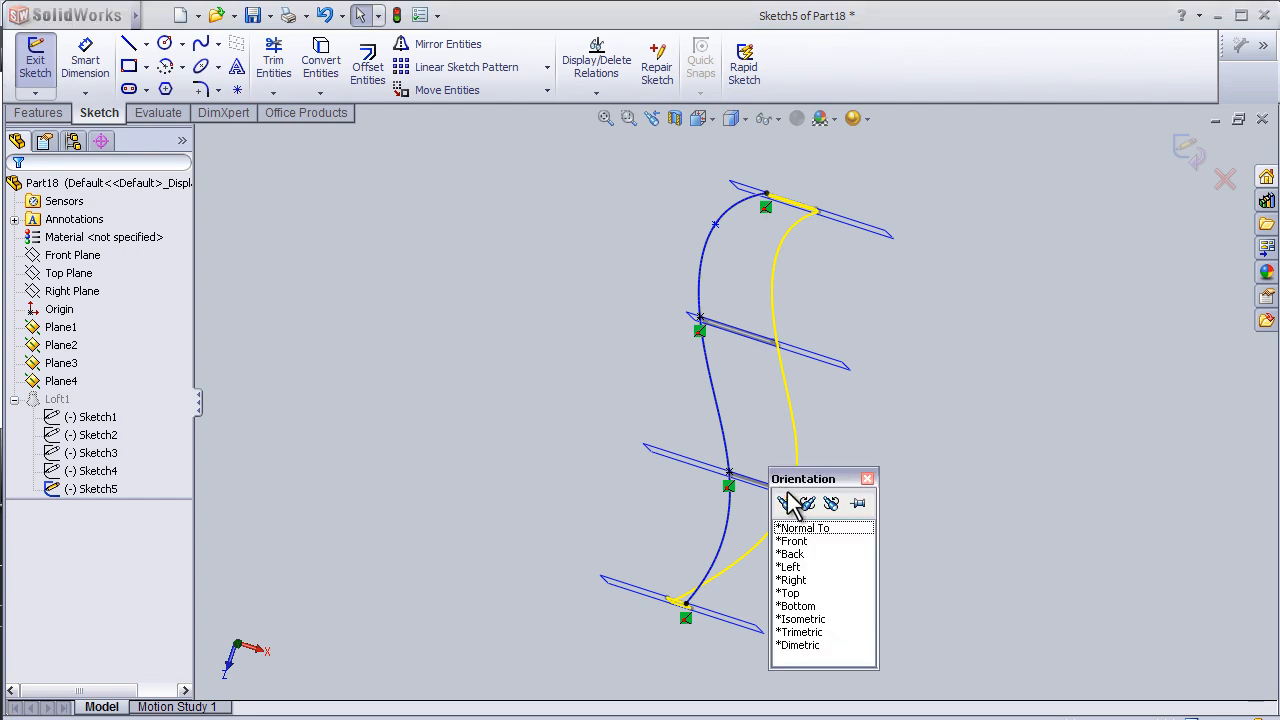
click(788, 592)
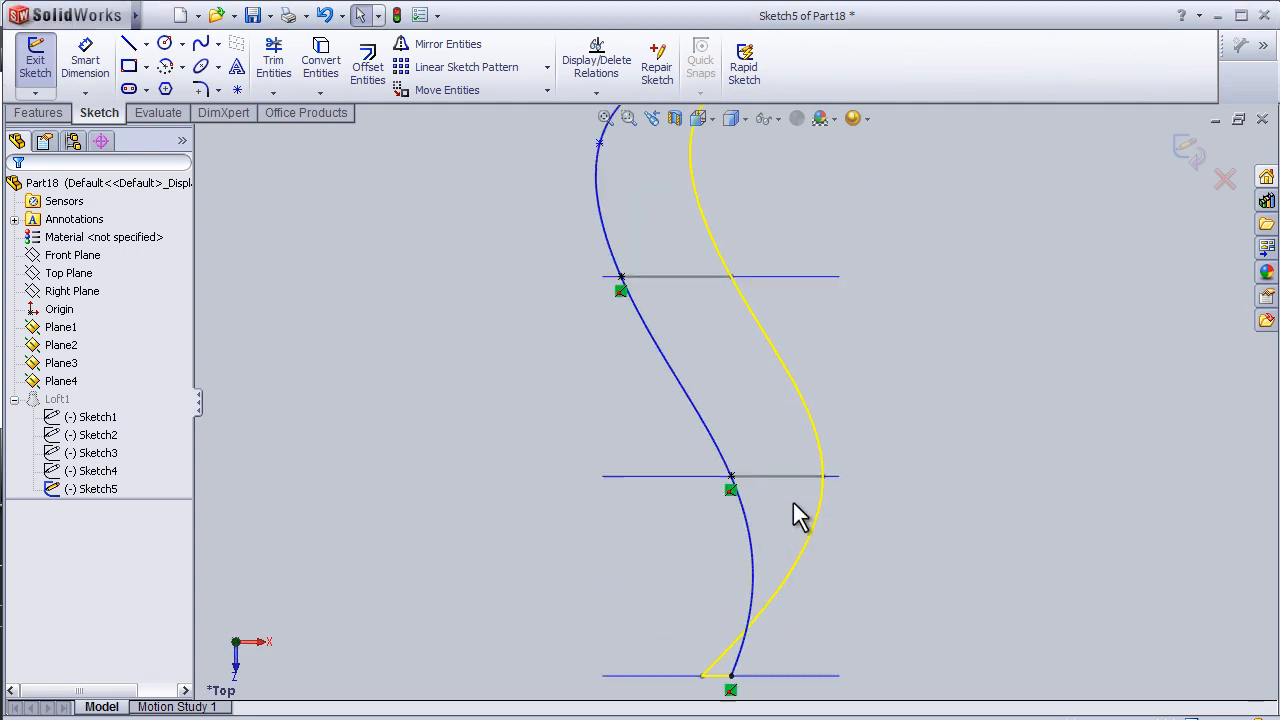
click(632, 318)
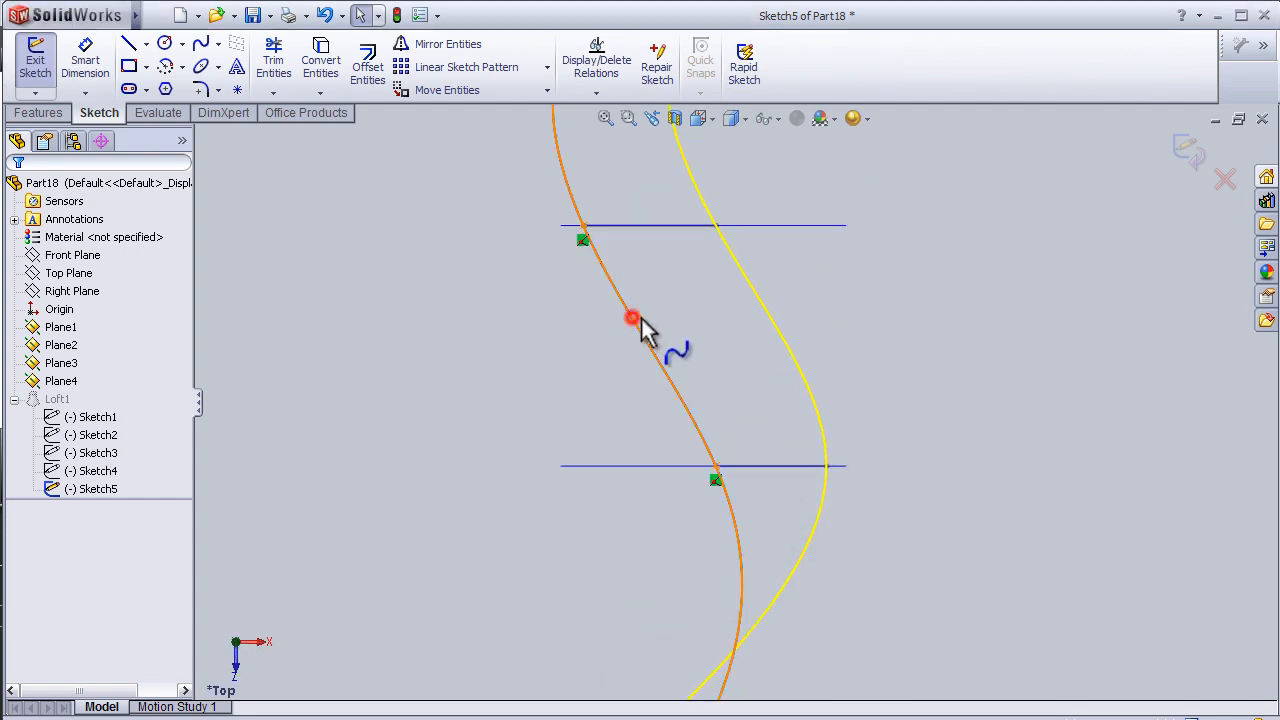
click(632, 318)
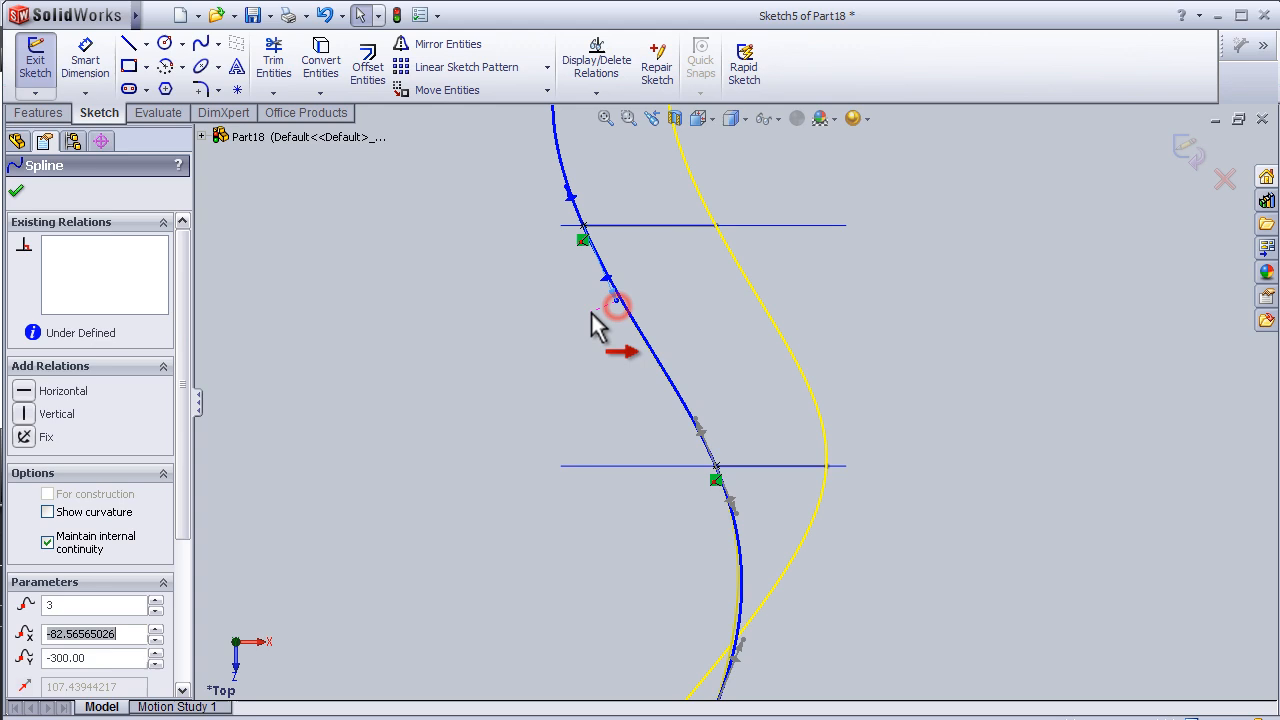
drag(616, 304, 696, 420)
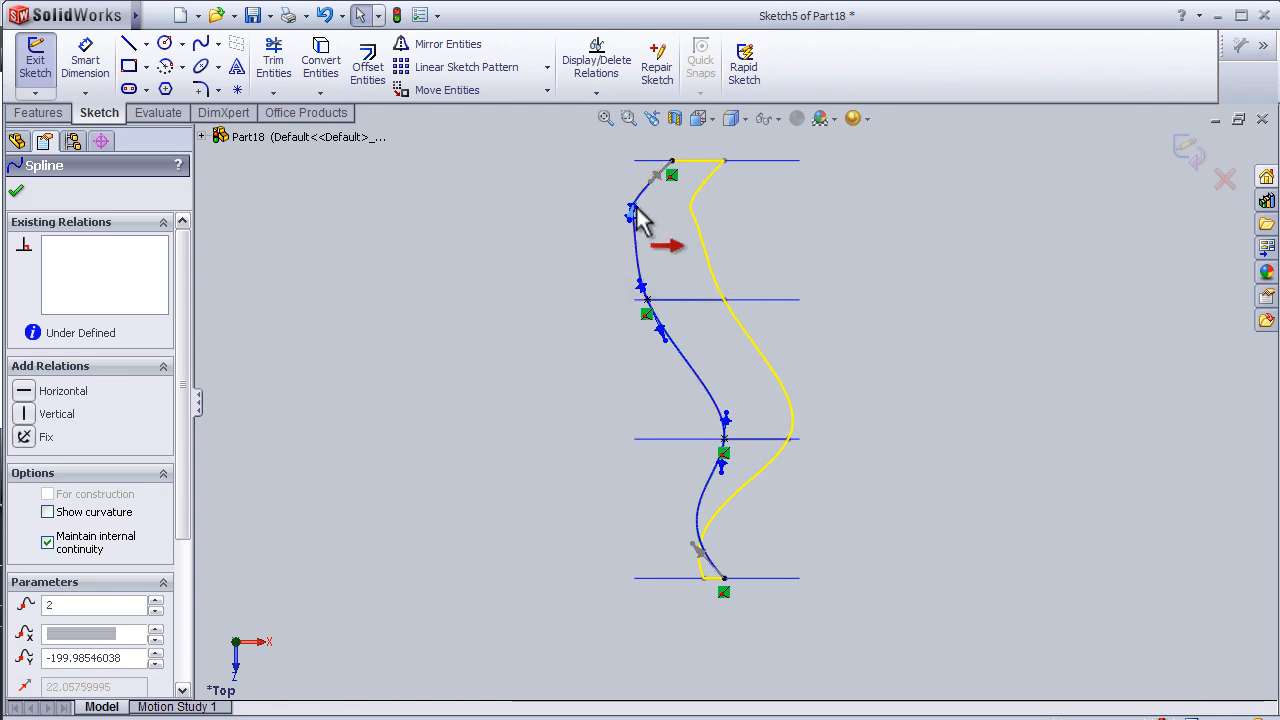
drag(660, 216, 656, 220)
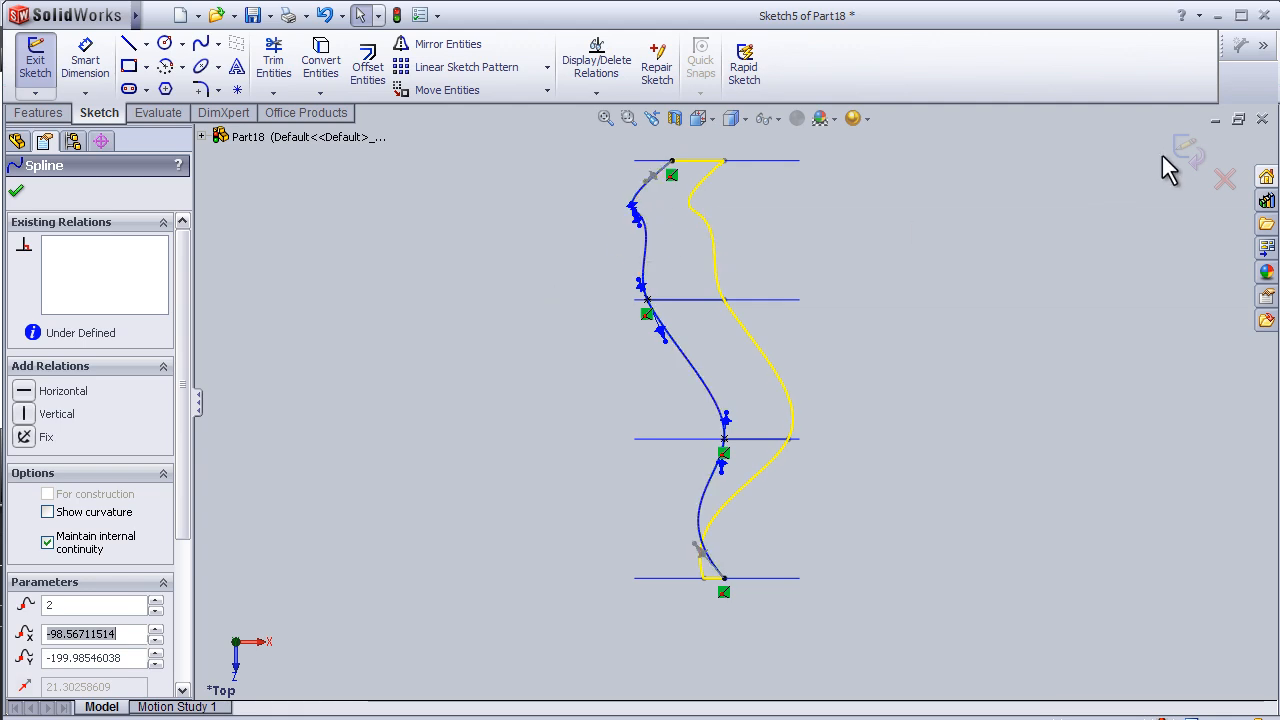
click(16, 190)
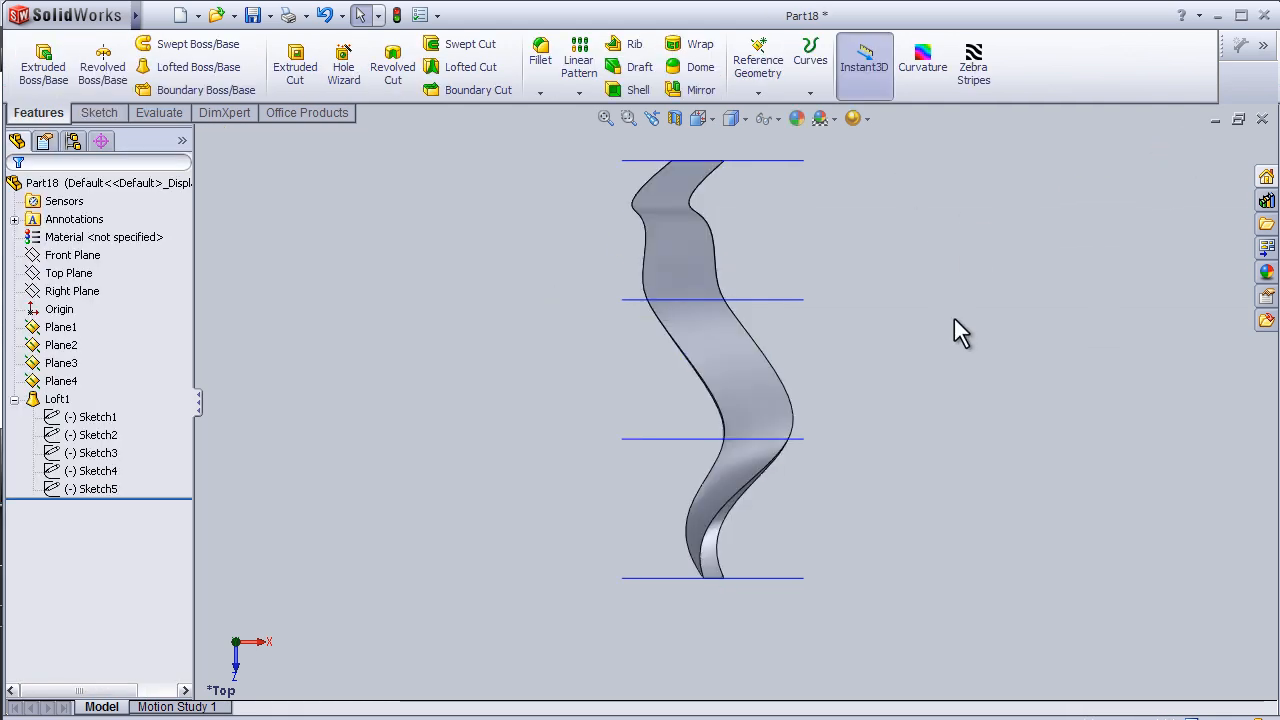
drag(960, 330, 664, 340)
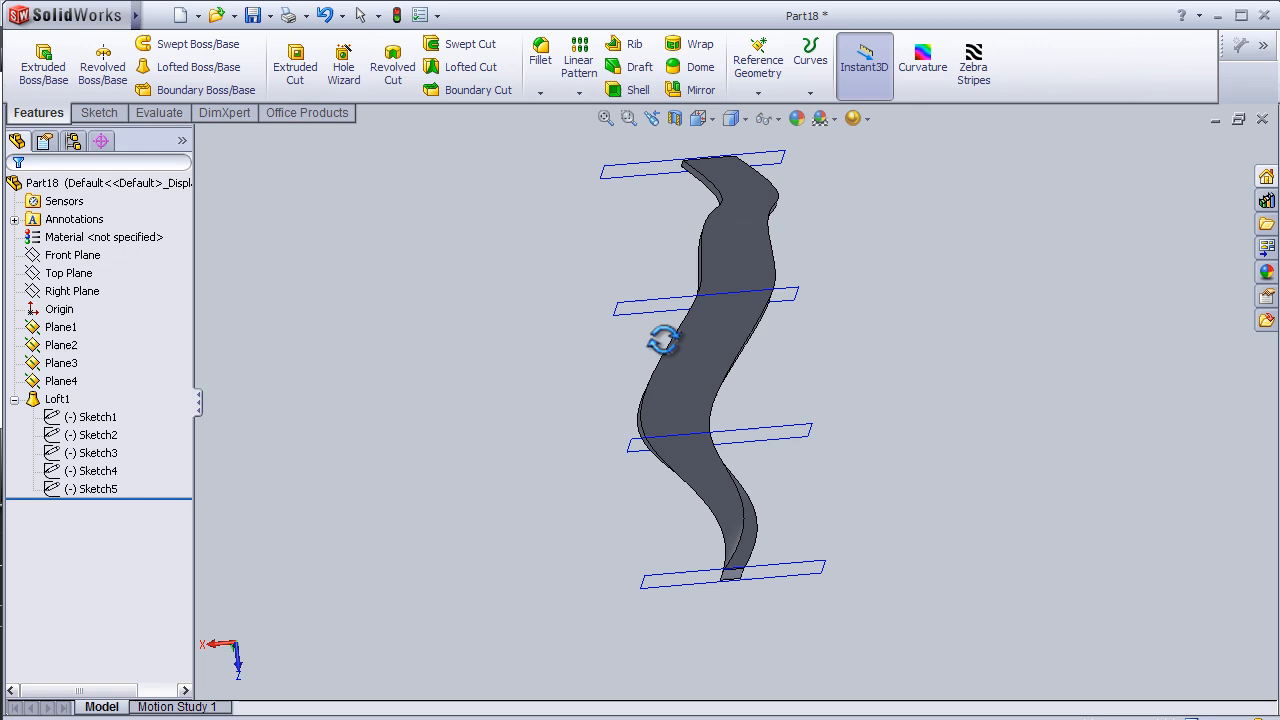
drag(664, 340, 598, 470)
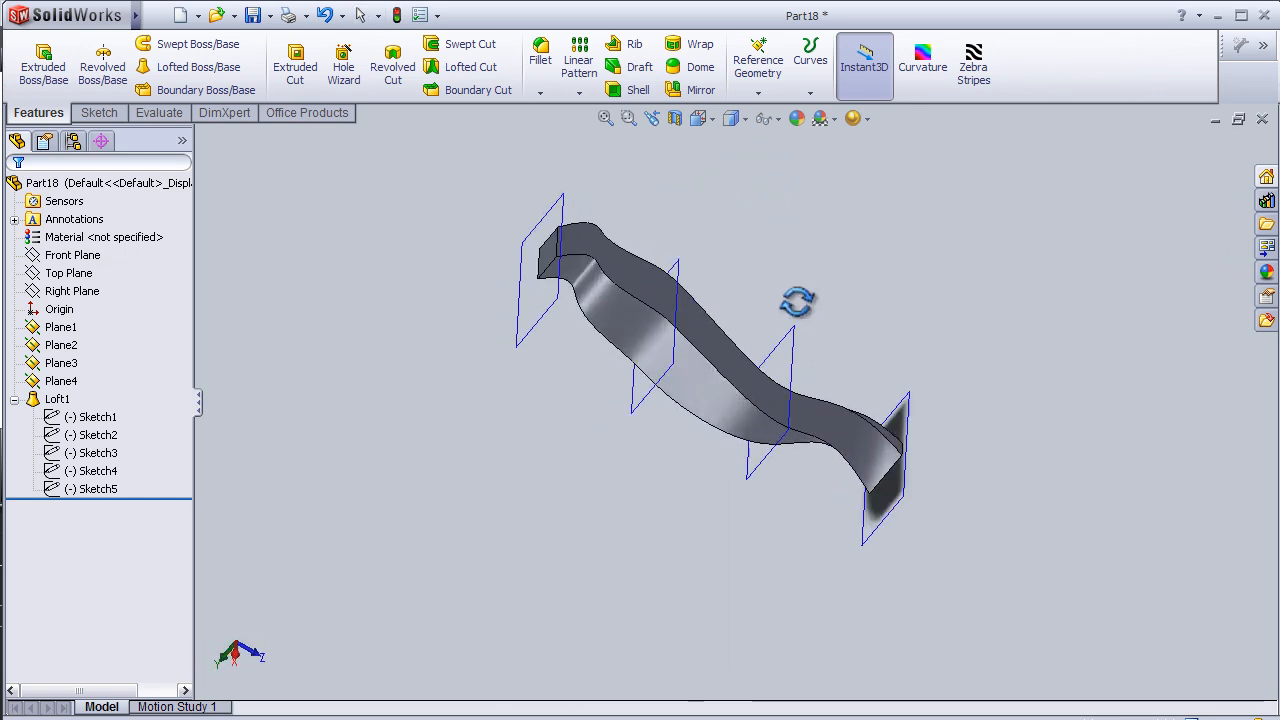
drag(798, 302, 816, 536)
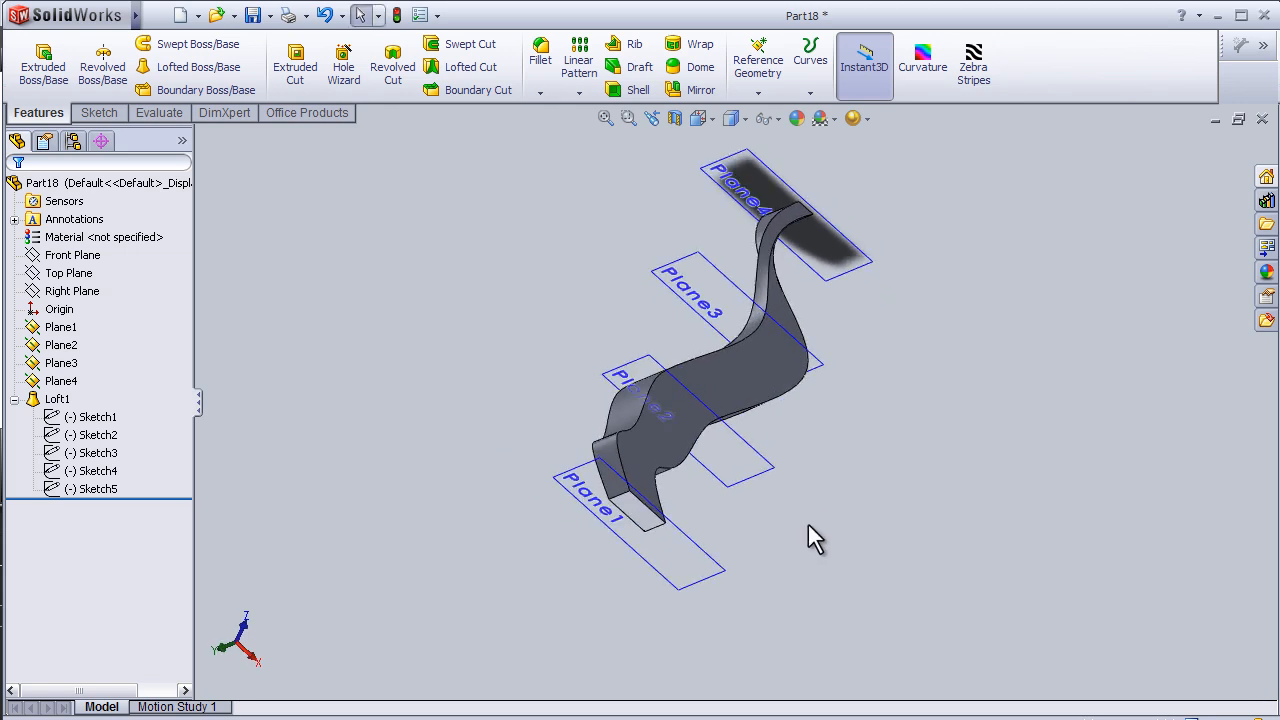
drag(816, 536, 518, 316)
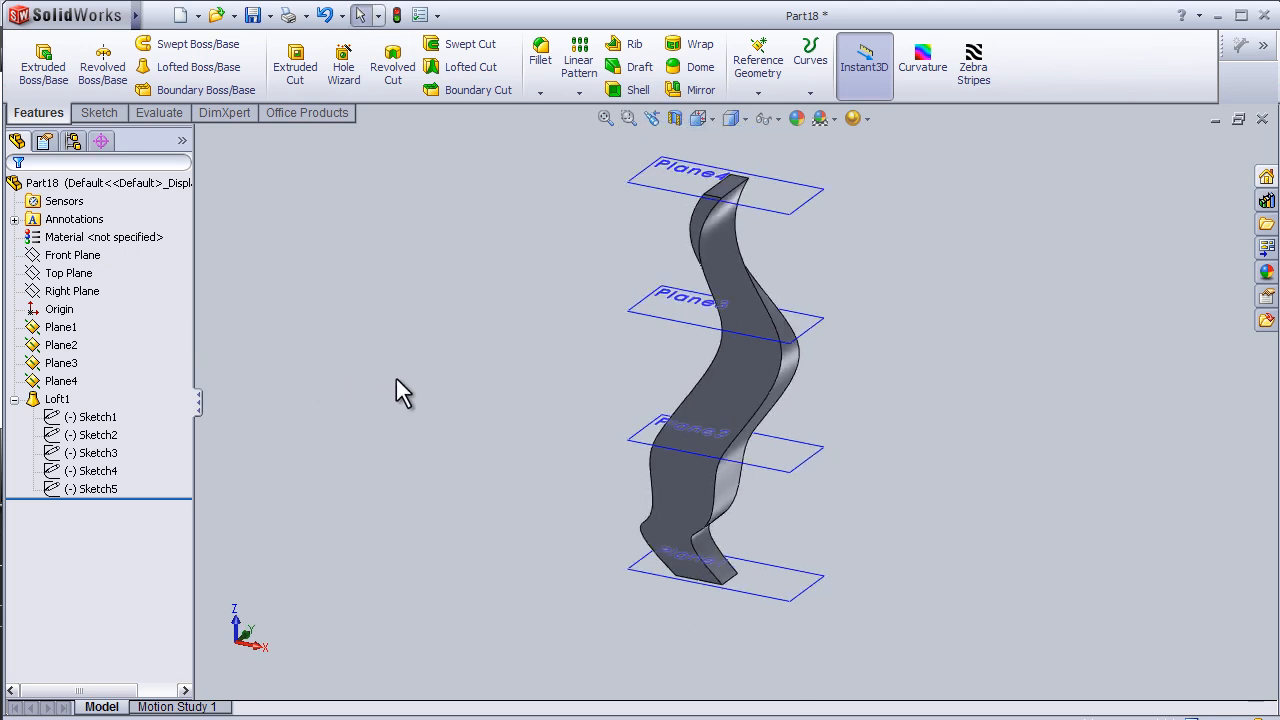
mouse_move(454, 390)
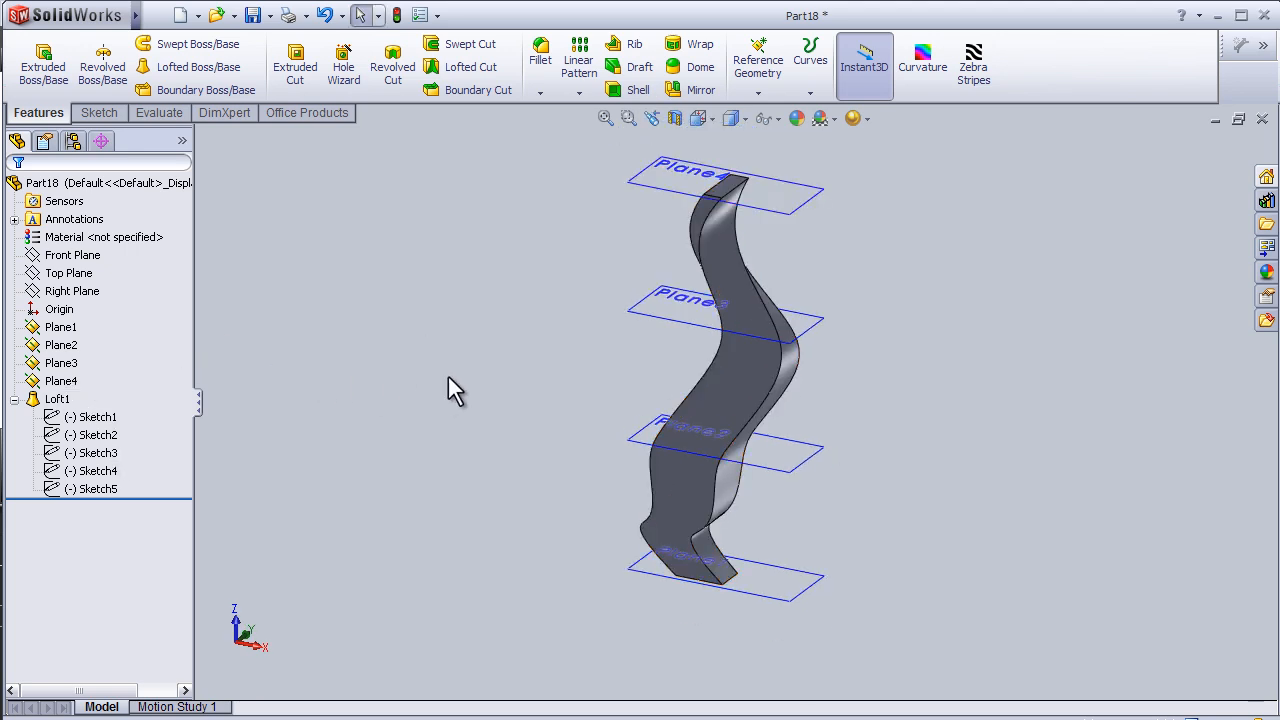
drag(450, 390, 524, 570)
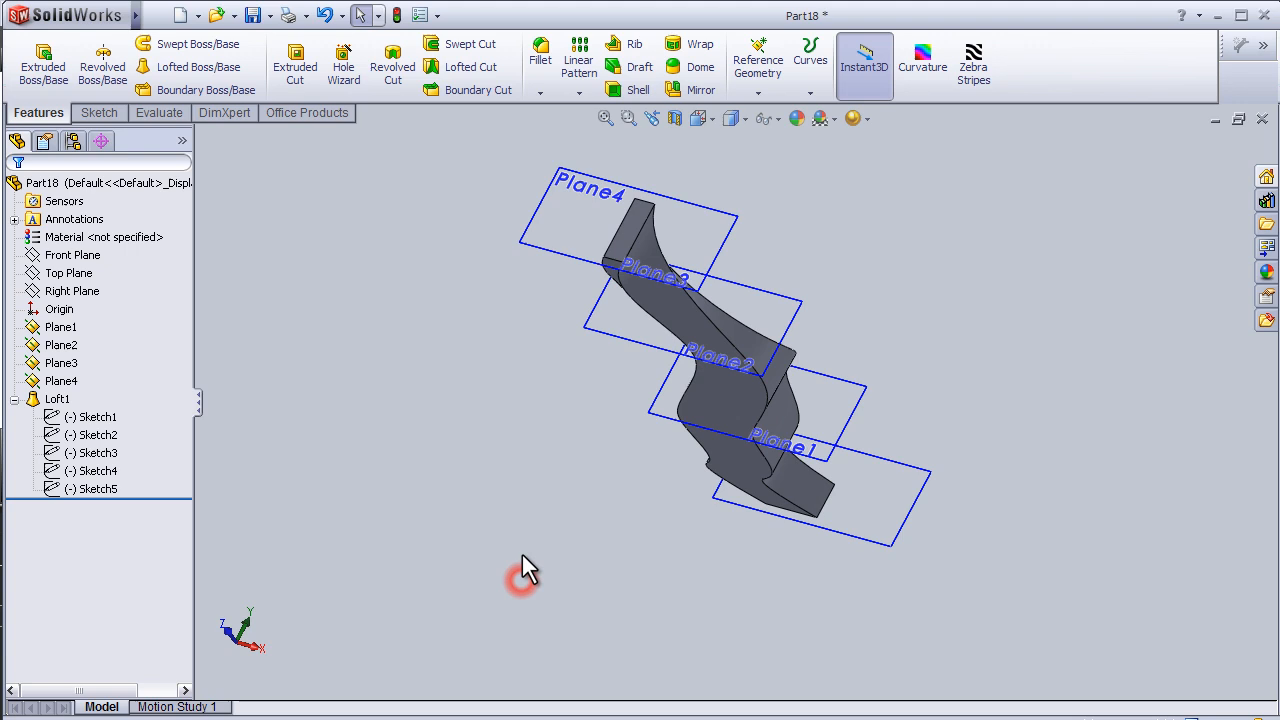